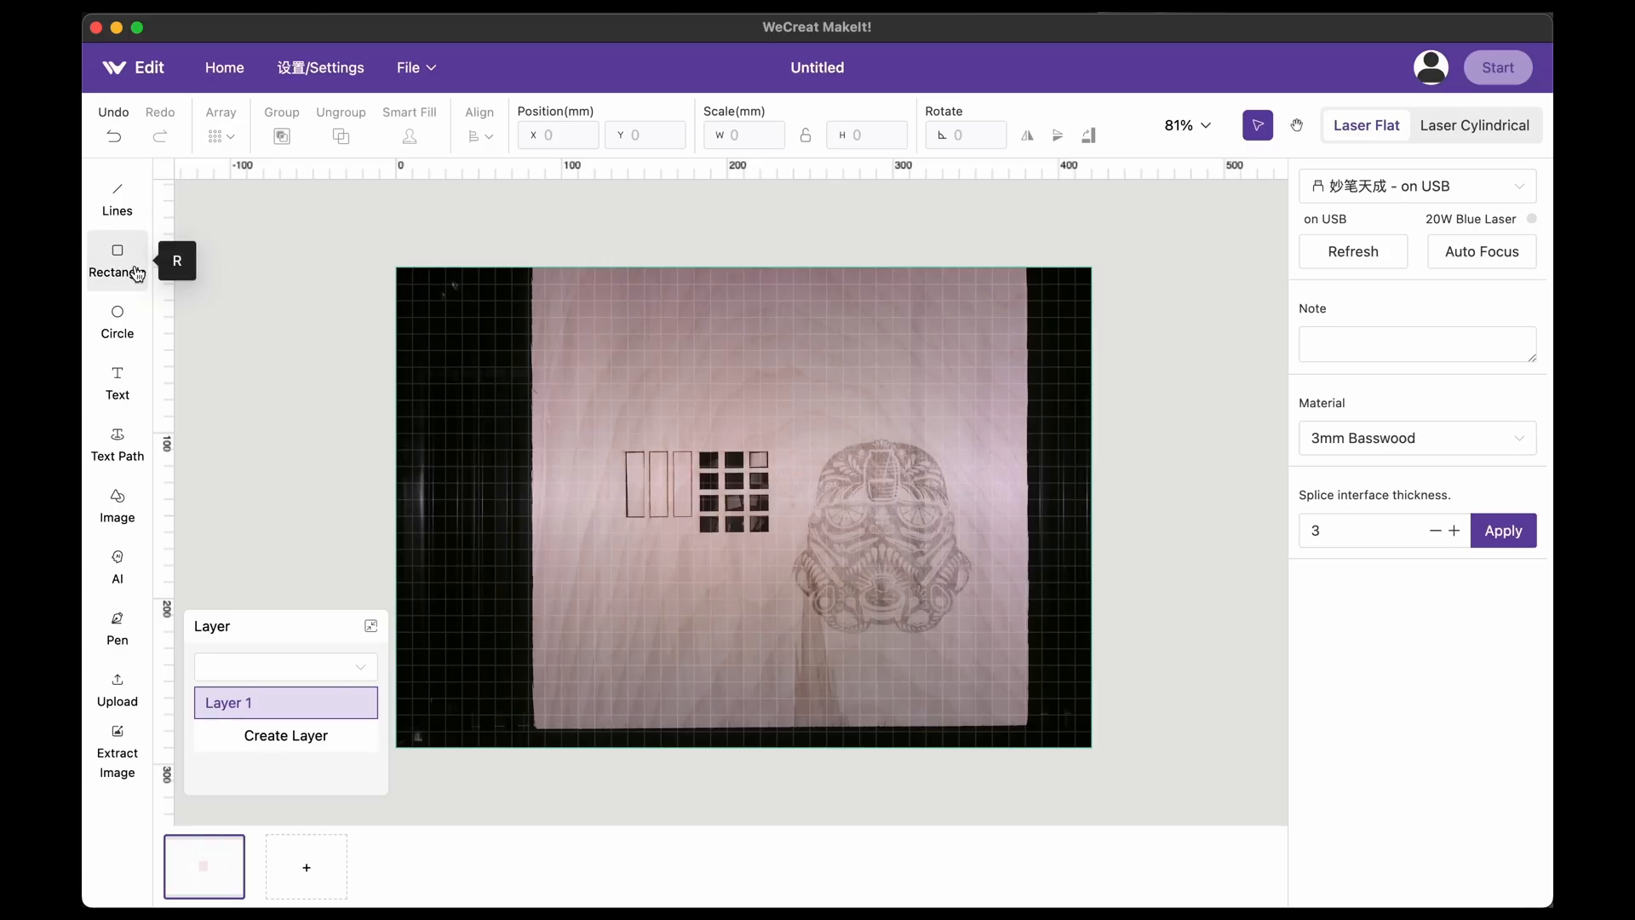
pyautogui.moveTo(106, 205)
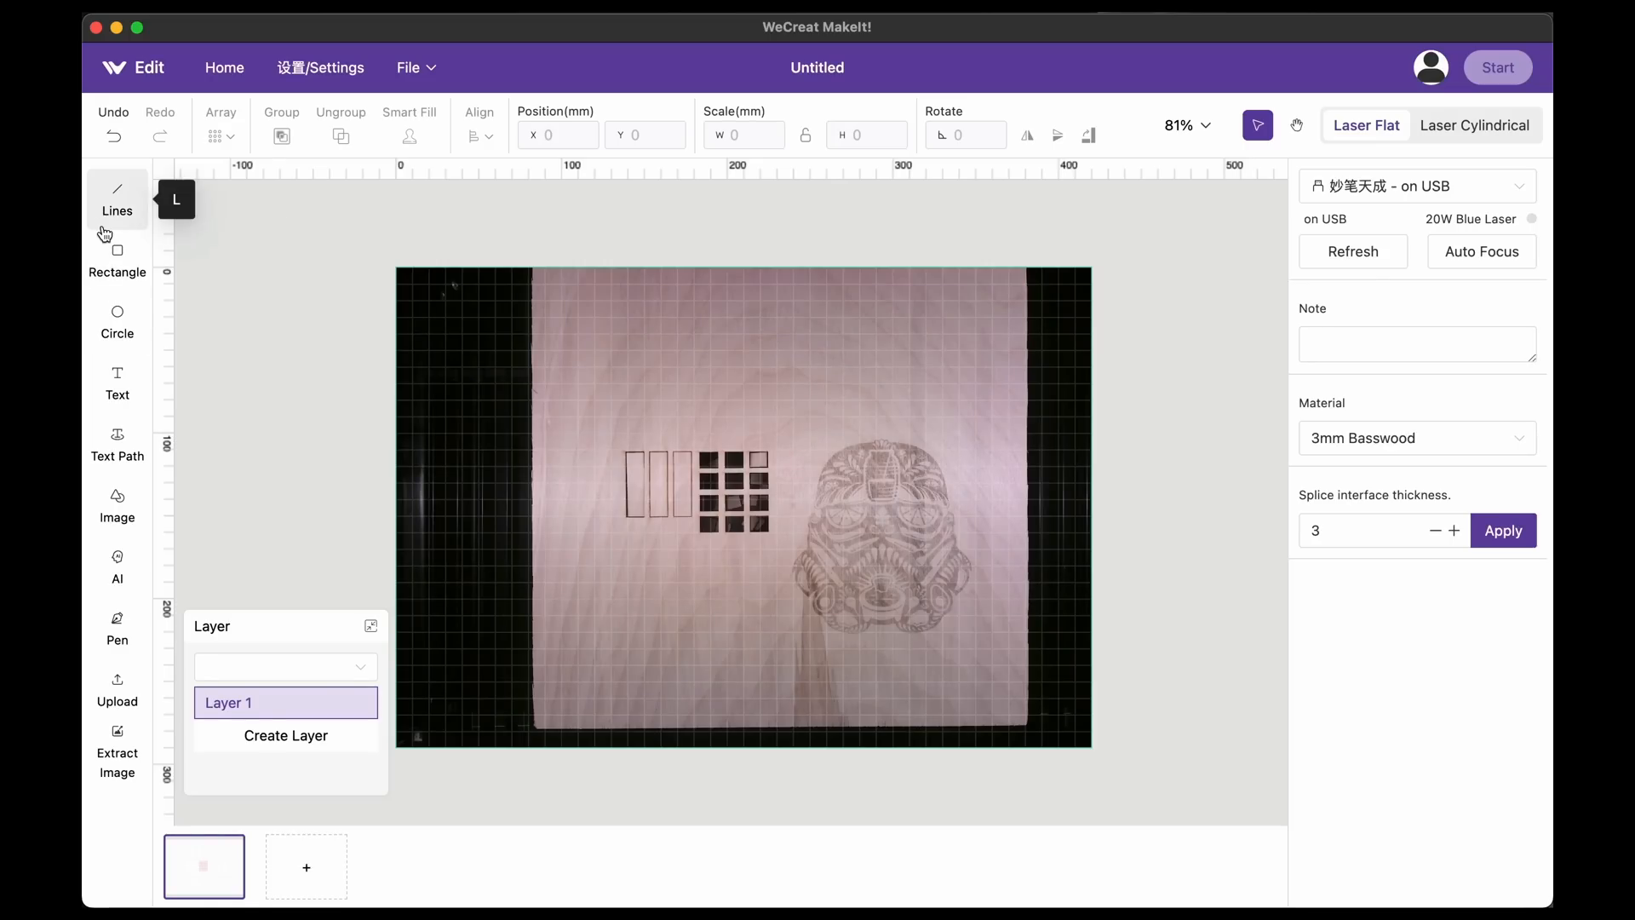
pyautogui.moveTo(1013, 440)
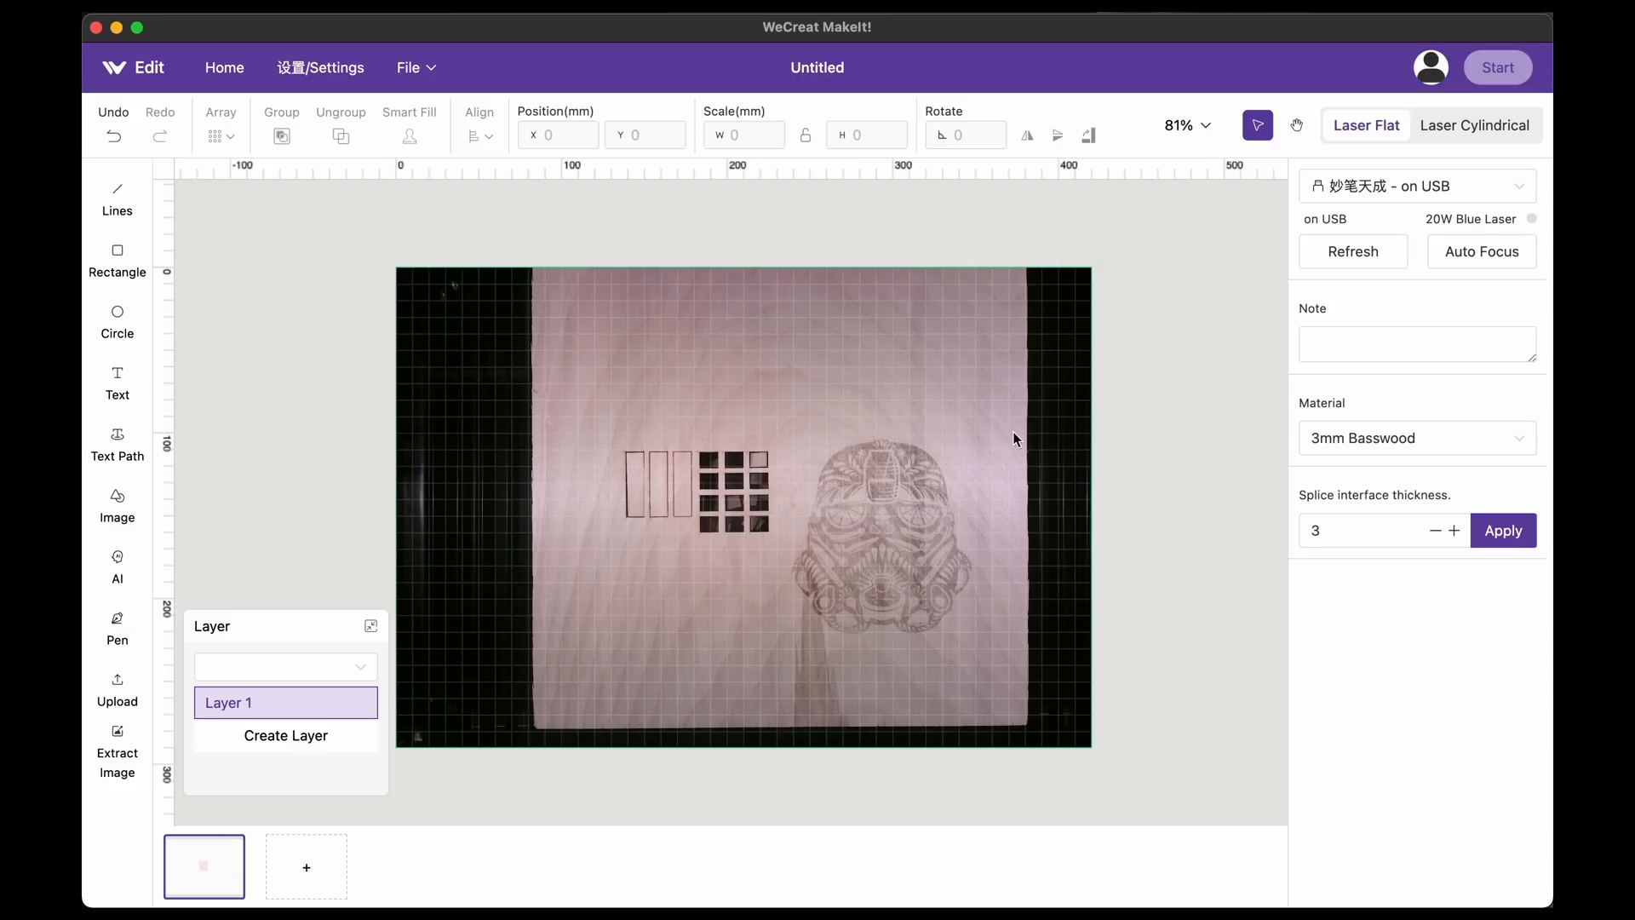
pyautogui.moveTo(885, 359)
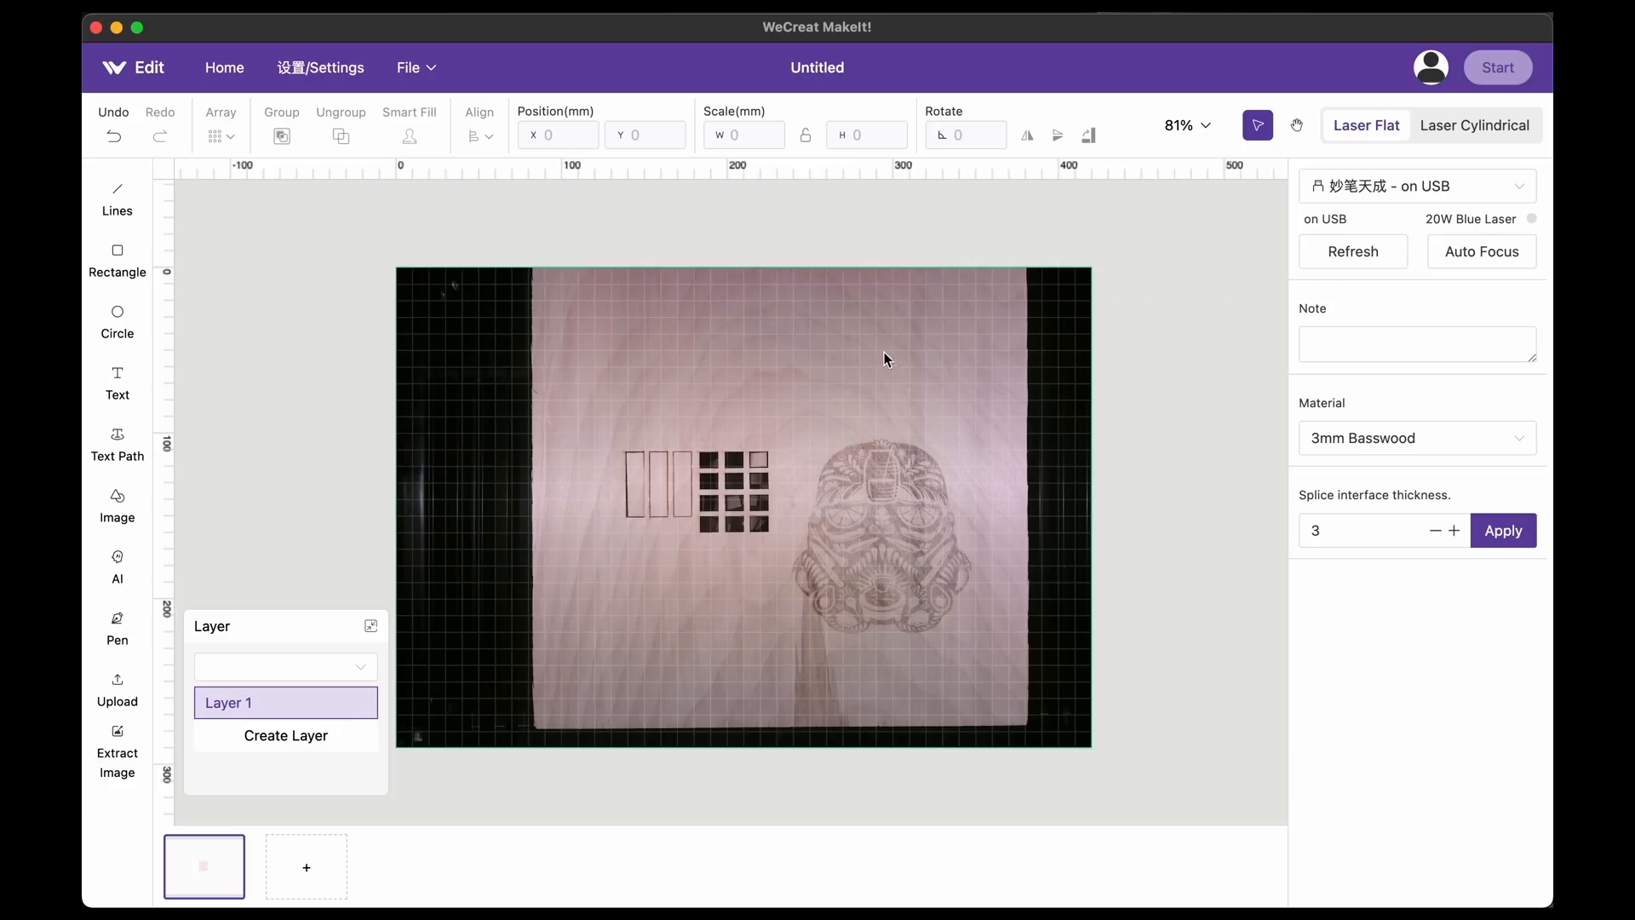
pyautogui.moveTo(767, 511)
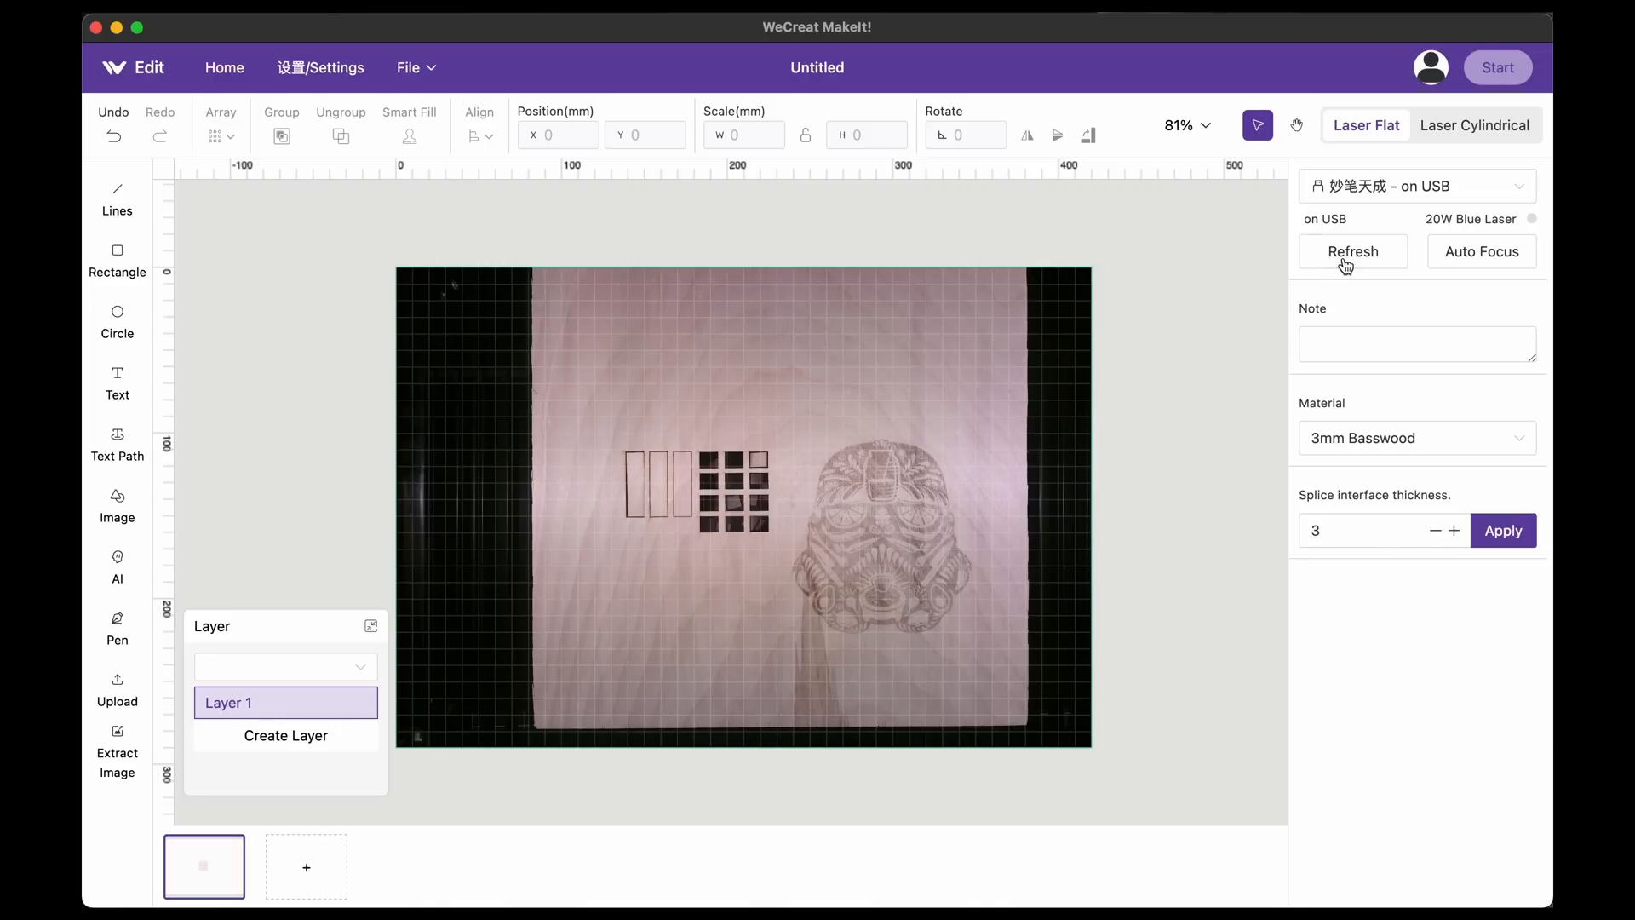
# Step: Refresh the camera image so the repositioned basswood board shows on the work bed
pyautogui.click(1352, 252)
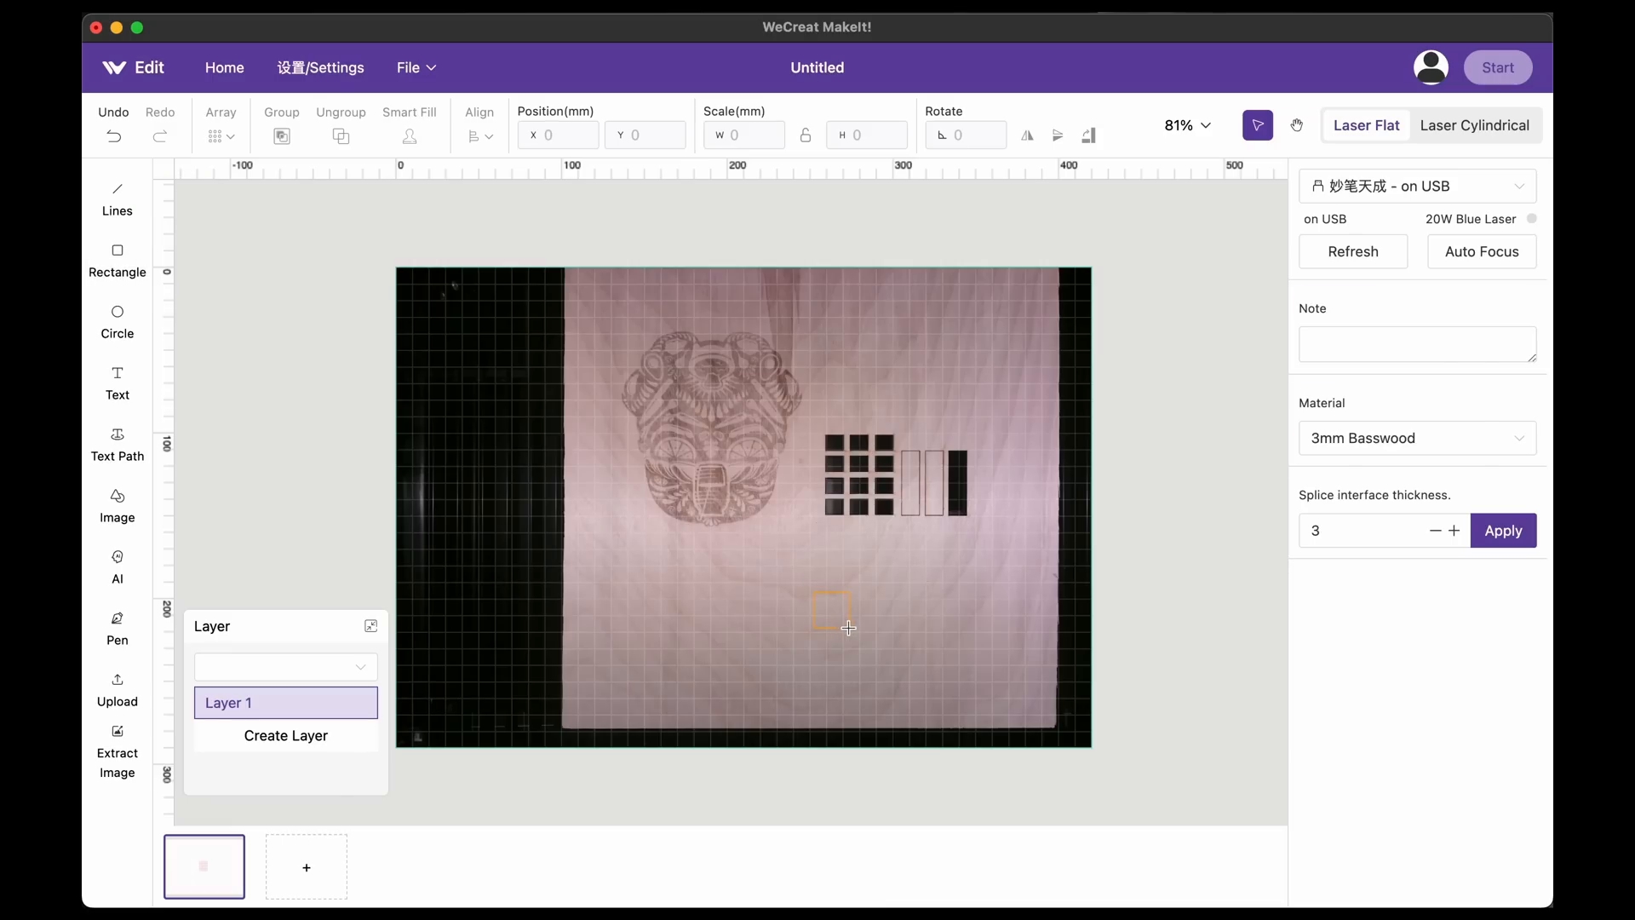
# Step: Place a 21.6 mm square below the engraved grid and set it to Cut at 100% power, 8 mm/s
pyautogui.click(832, 610)
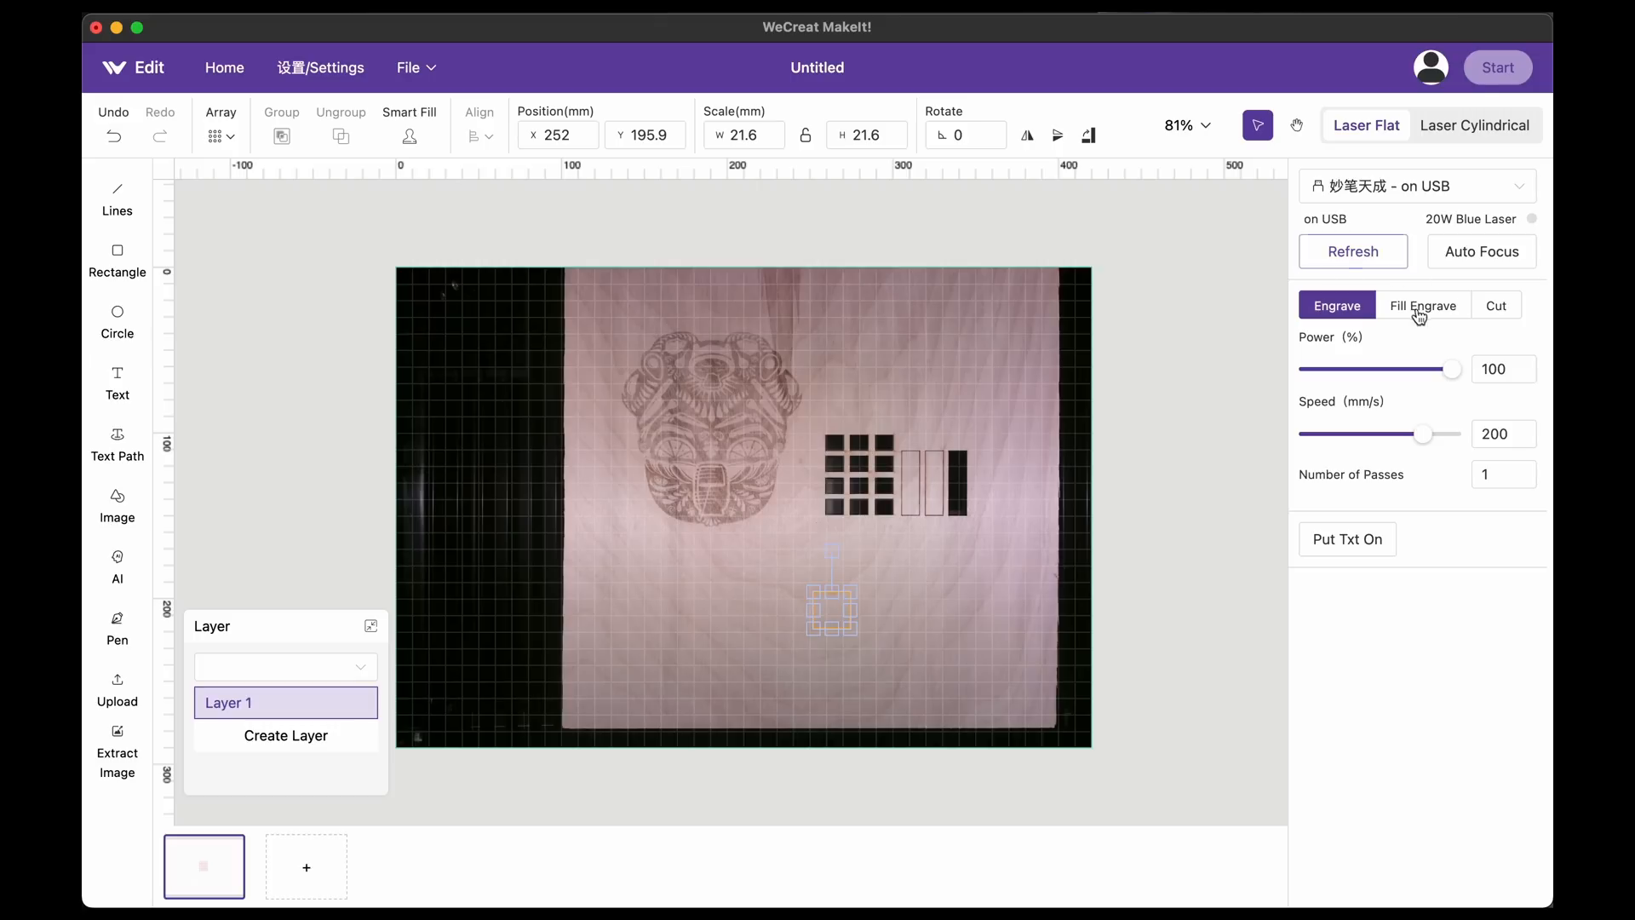
pyautogui.click(1422, 305)
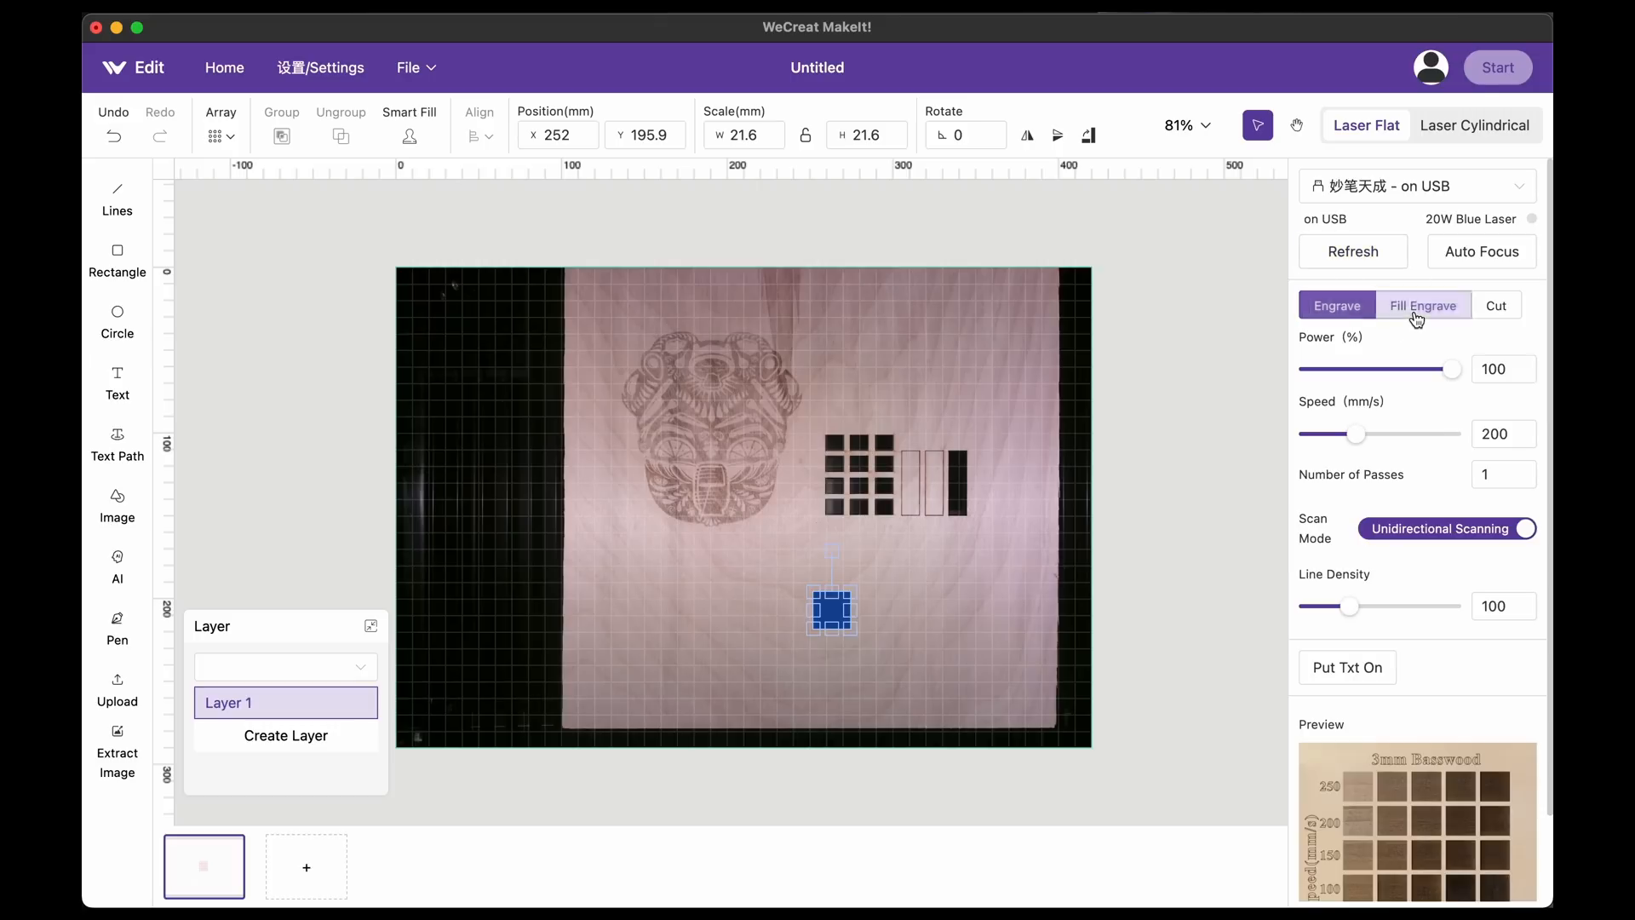
pyautogui.click(1494, 305)
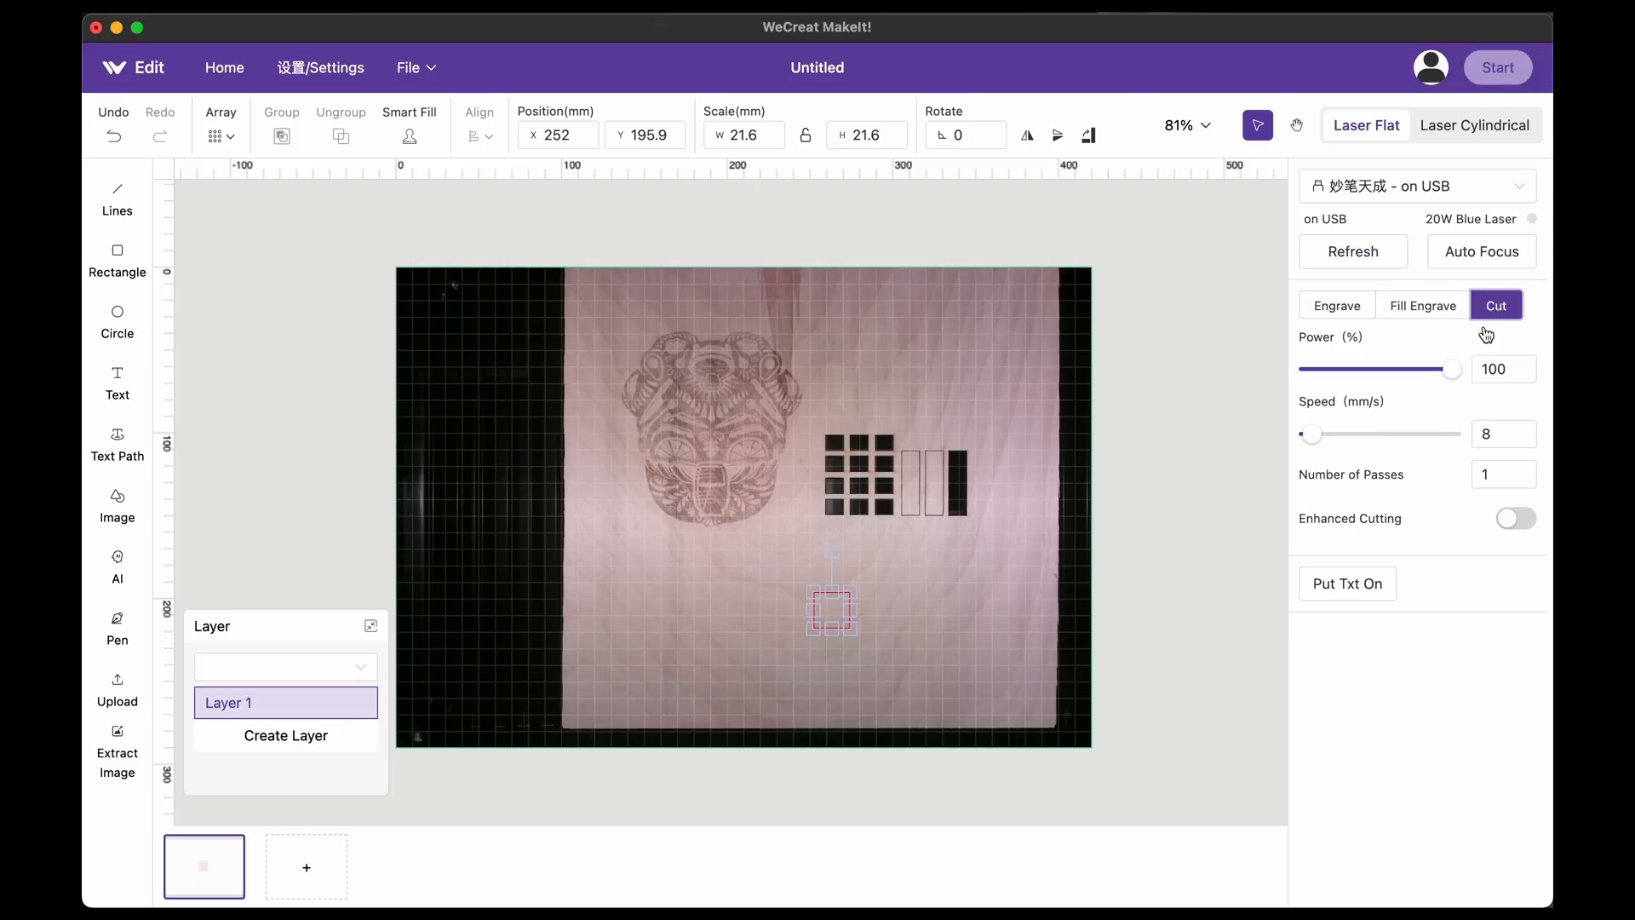
pyautogui.moveTo(290, 719)
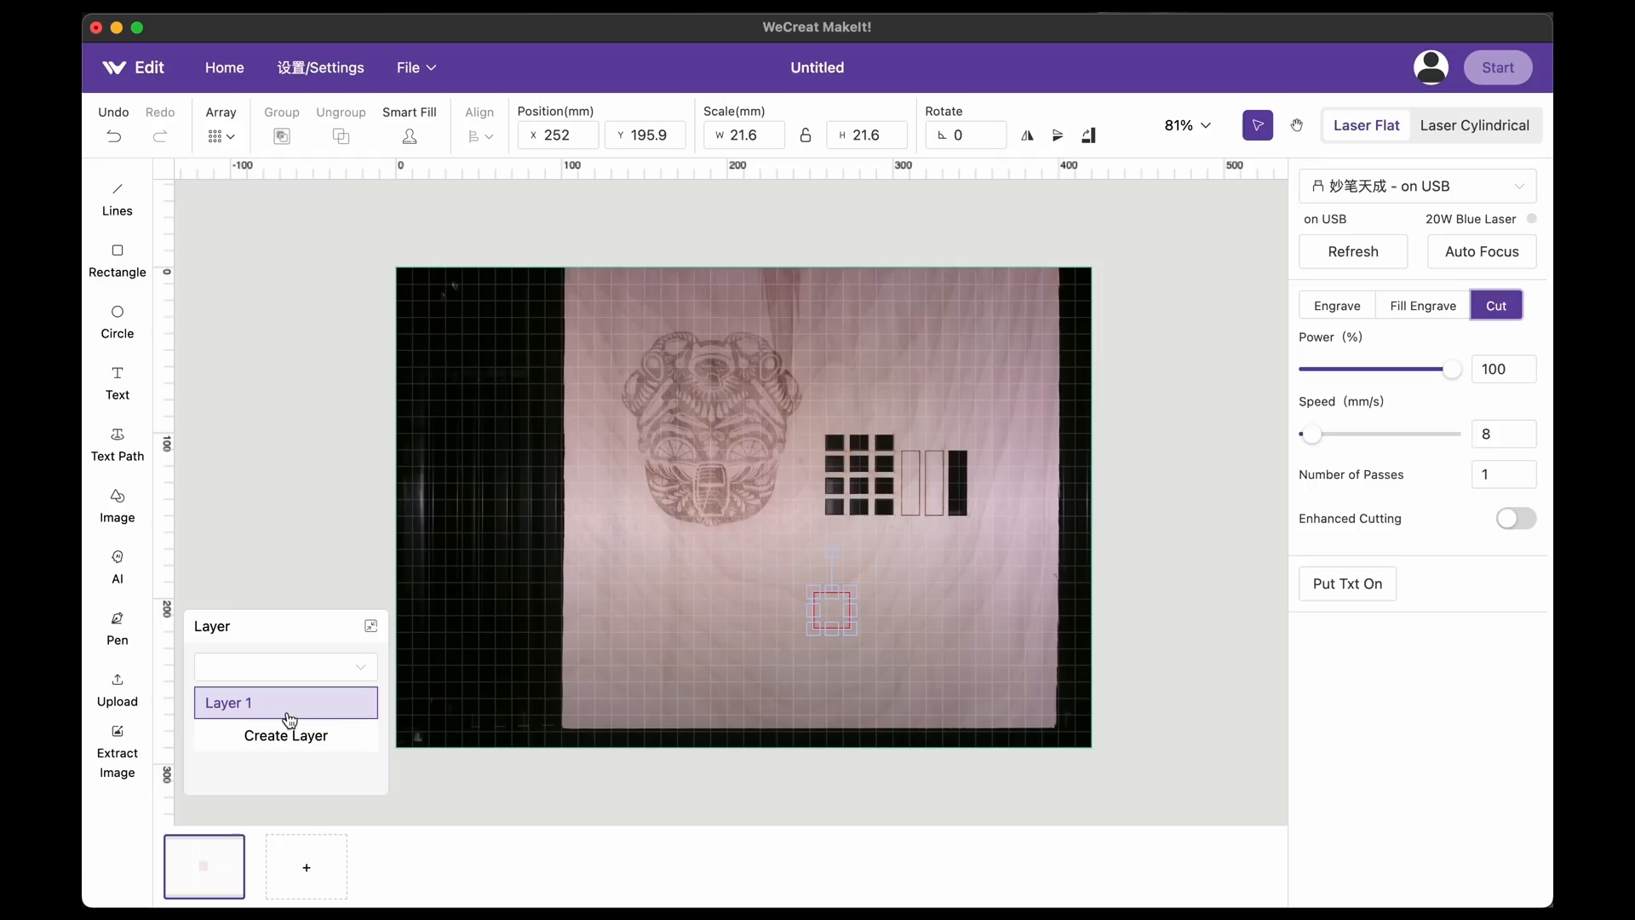
pyautogui.moveTo(387, 681)
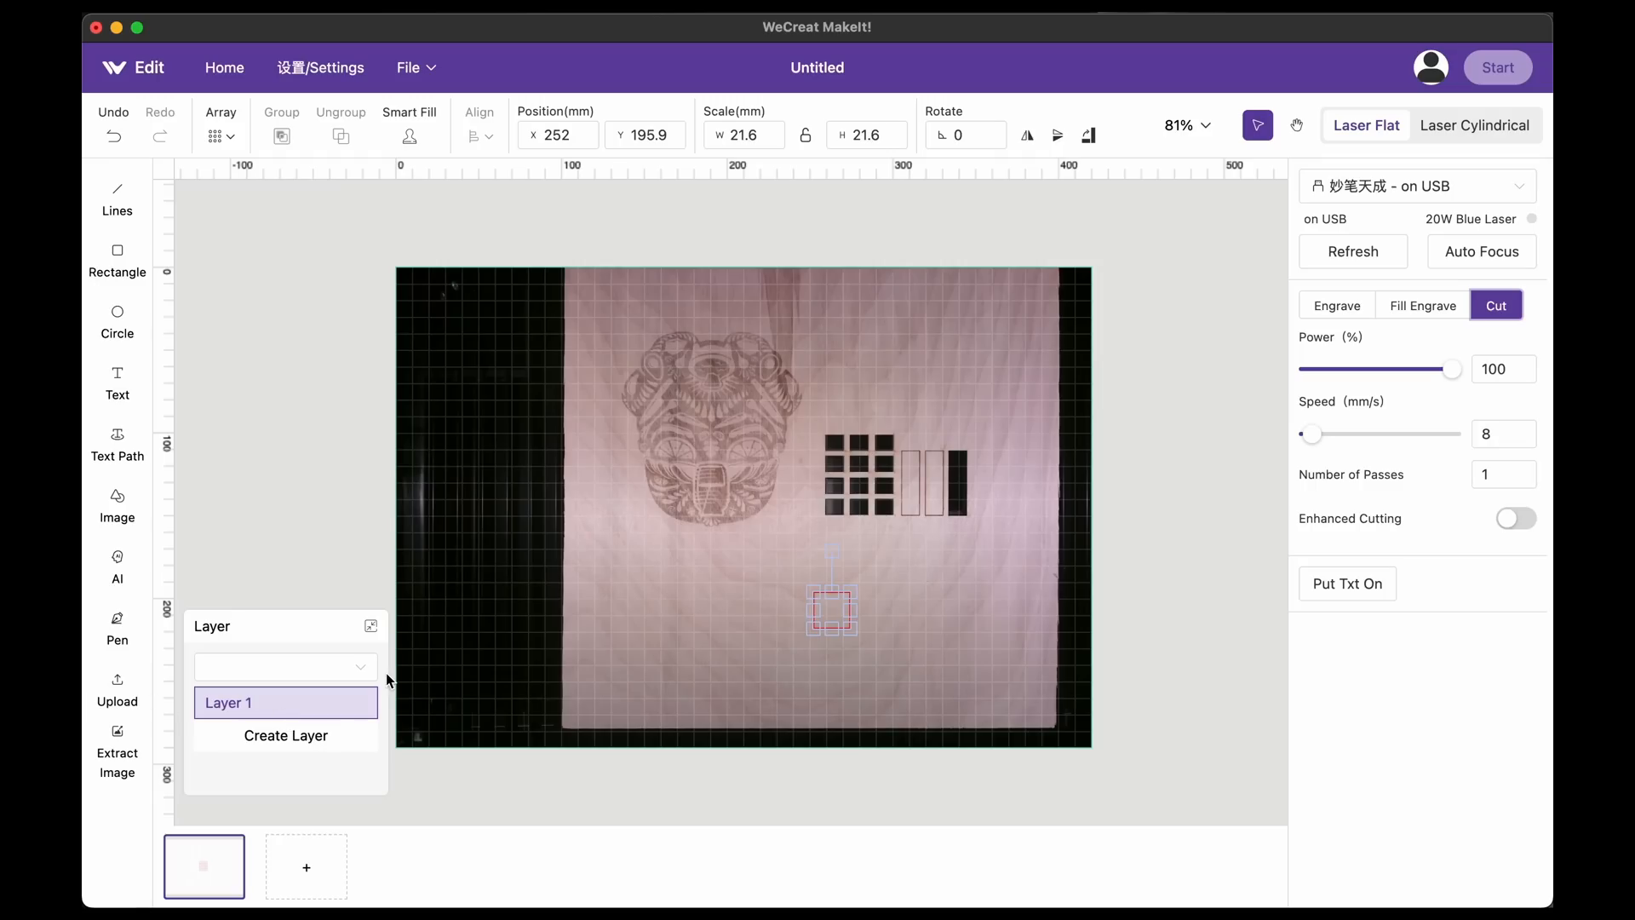
pyautogui.moveTo(412, 554)
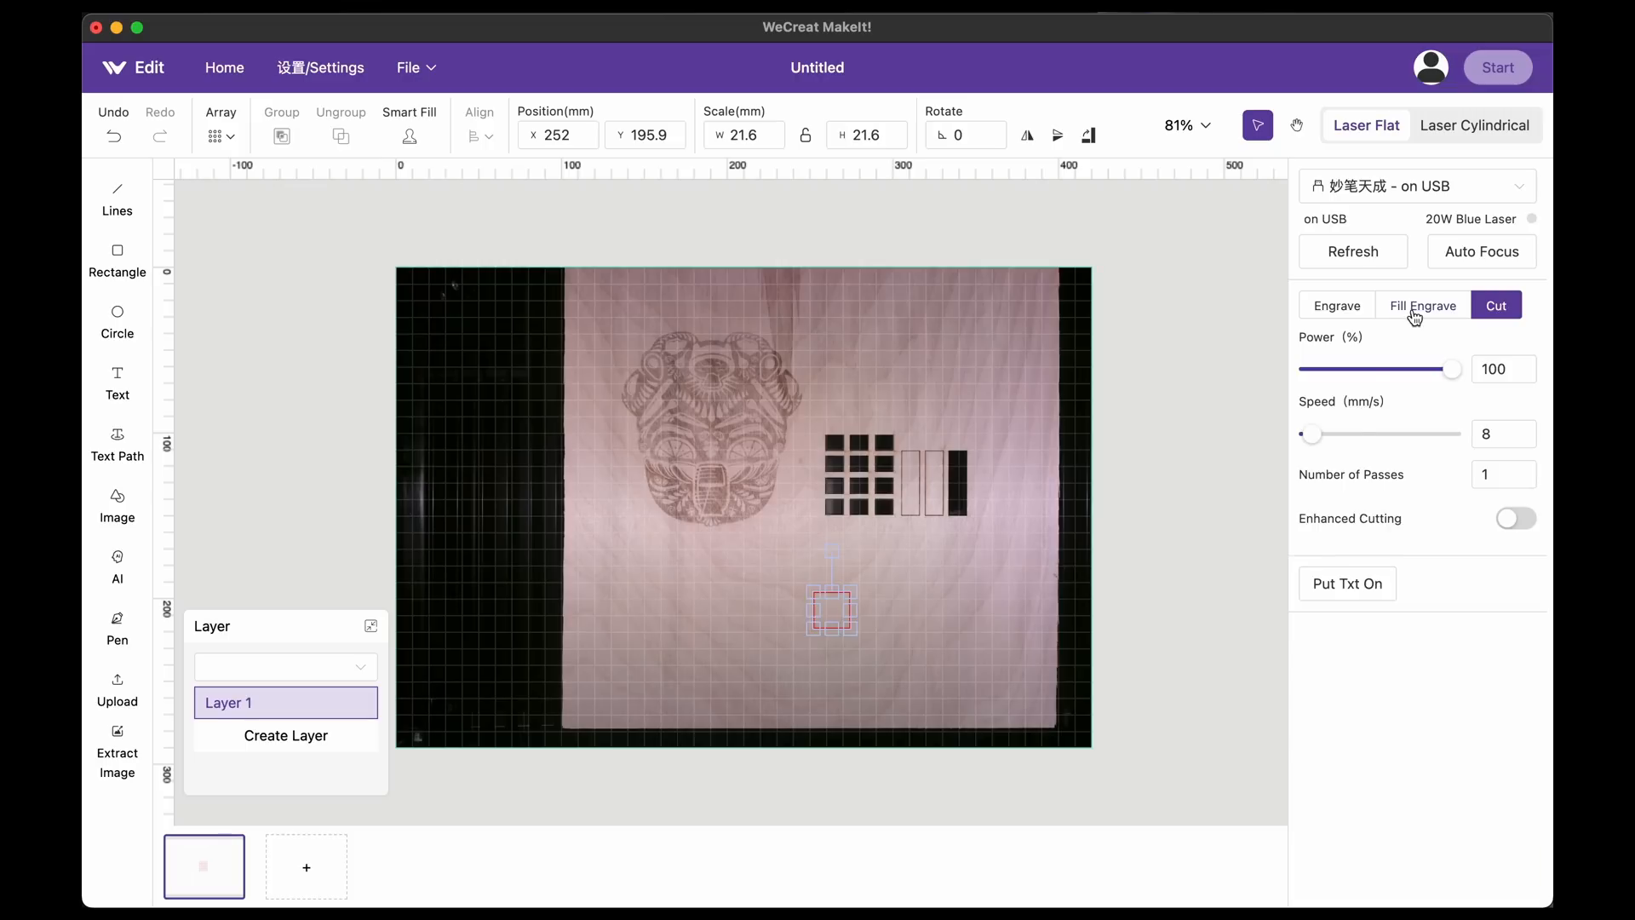
# Step: Switch the small square back to Fill Engrave at 100% power and 200 mm/s
pyautogui.click(1422, 305)
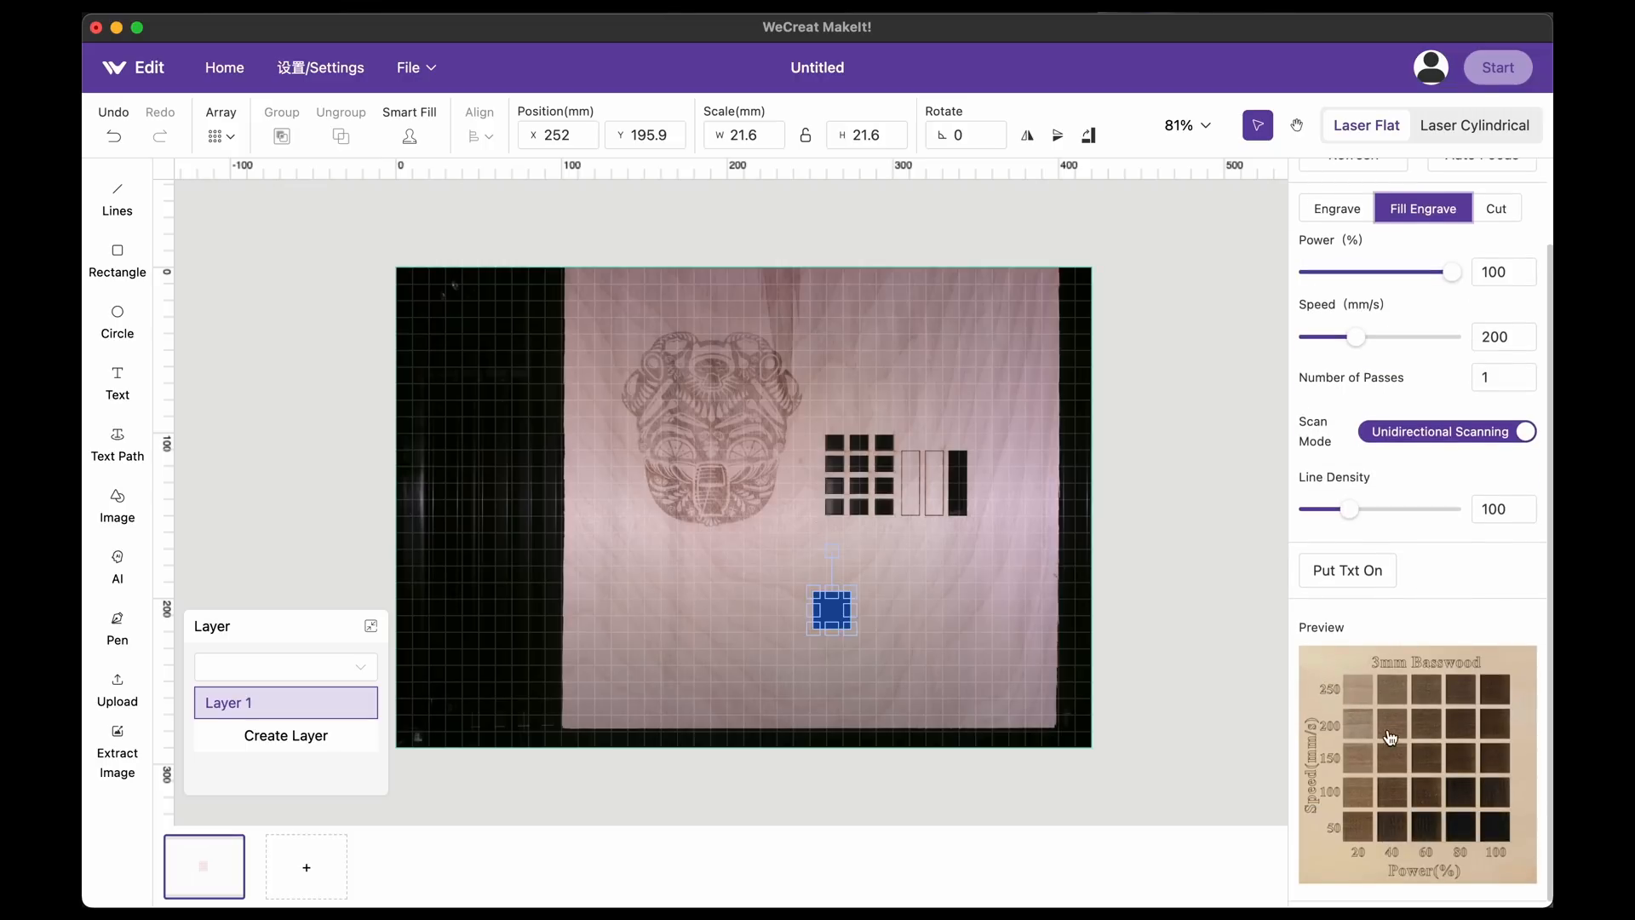
pyautogui.moveTo(1373, 708)
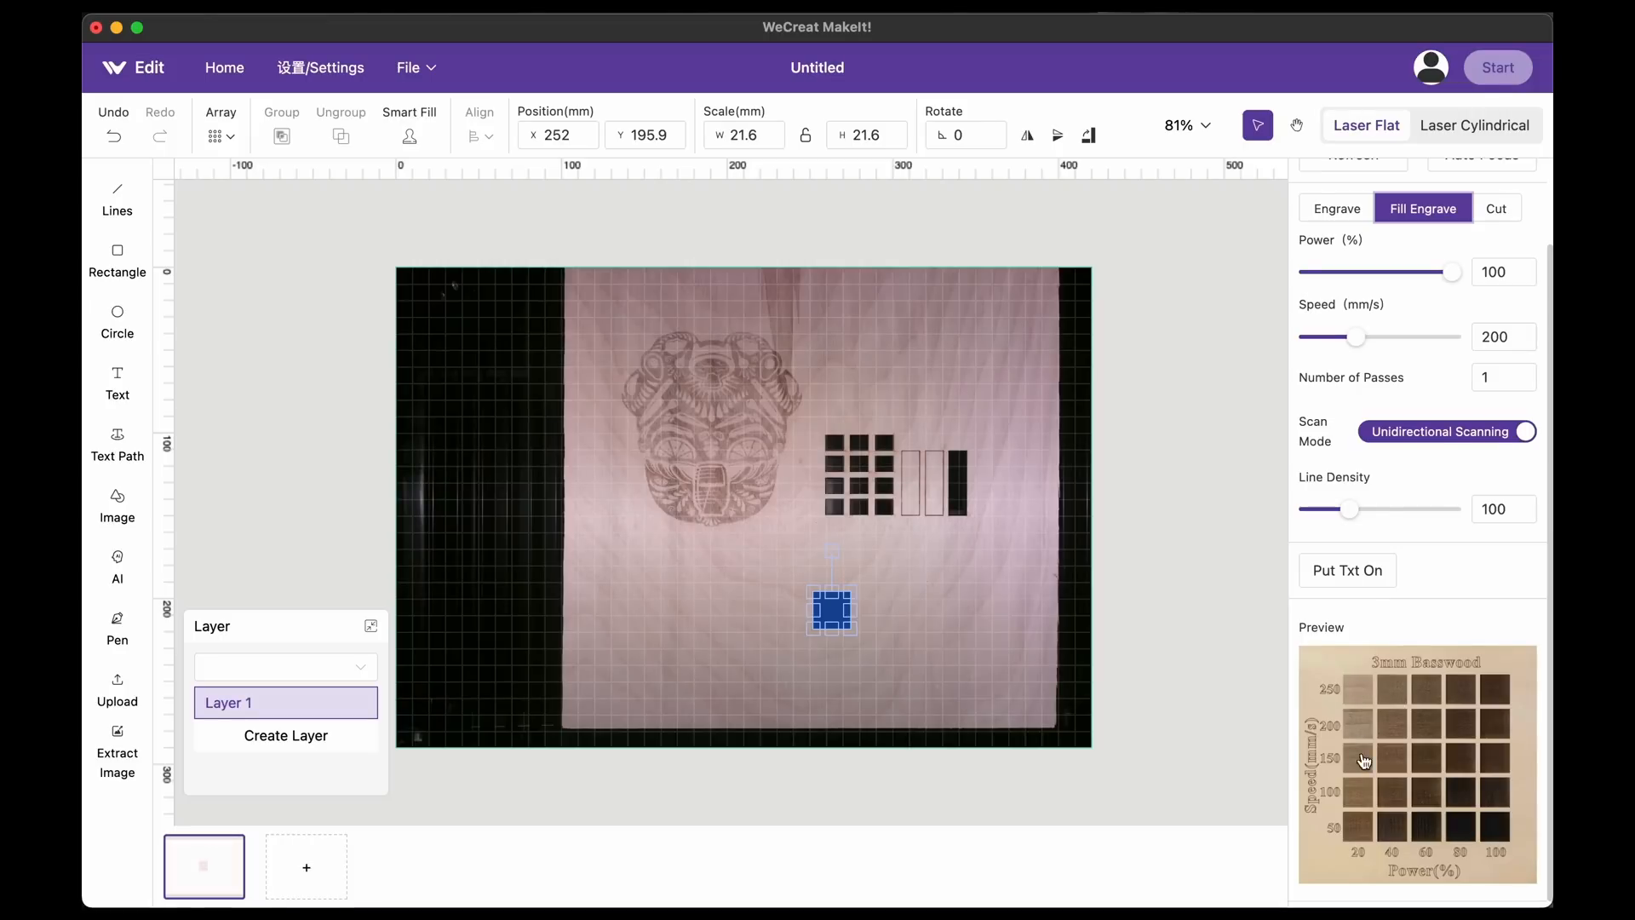
pyautogui.moveTo(1259, 641)
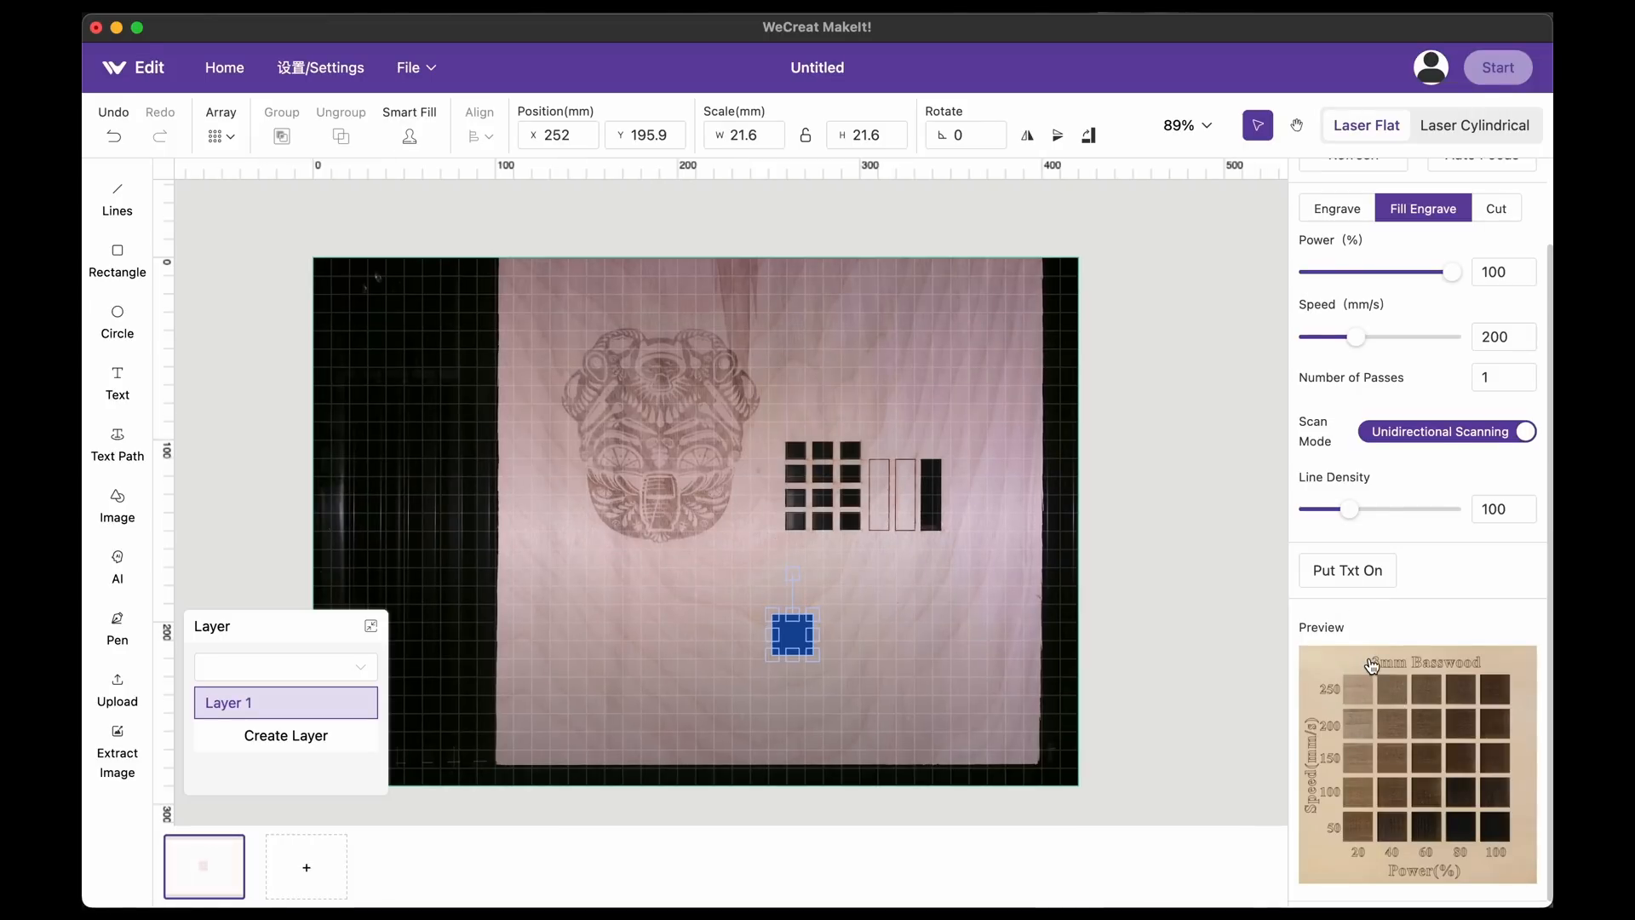
# Step: Pick the 60% power, 250 mm/s swatch from the enlarged basswood chart and apply it
pyautogui.click(1418, 763)
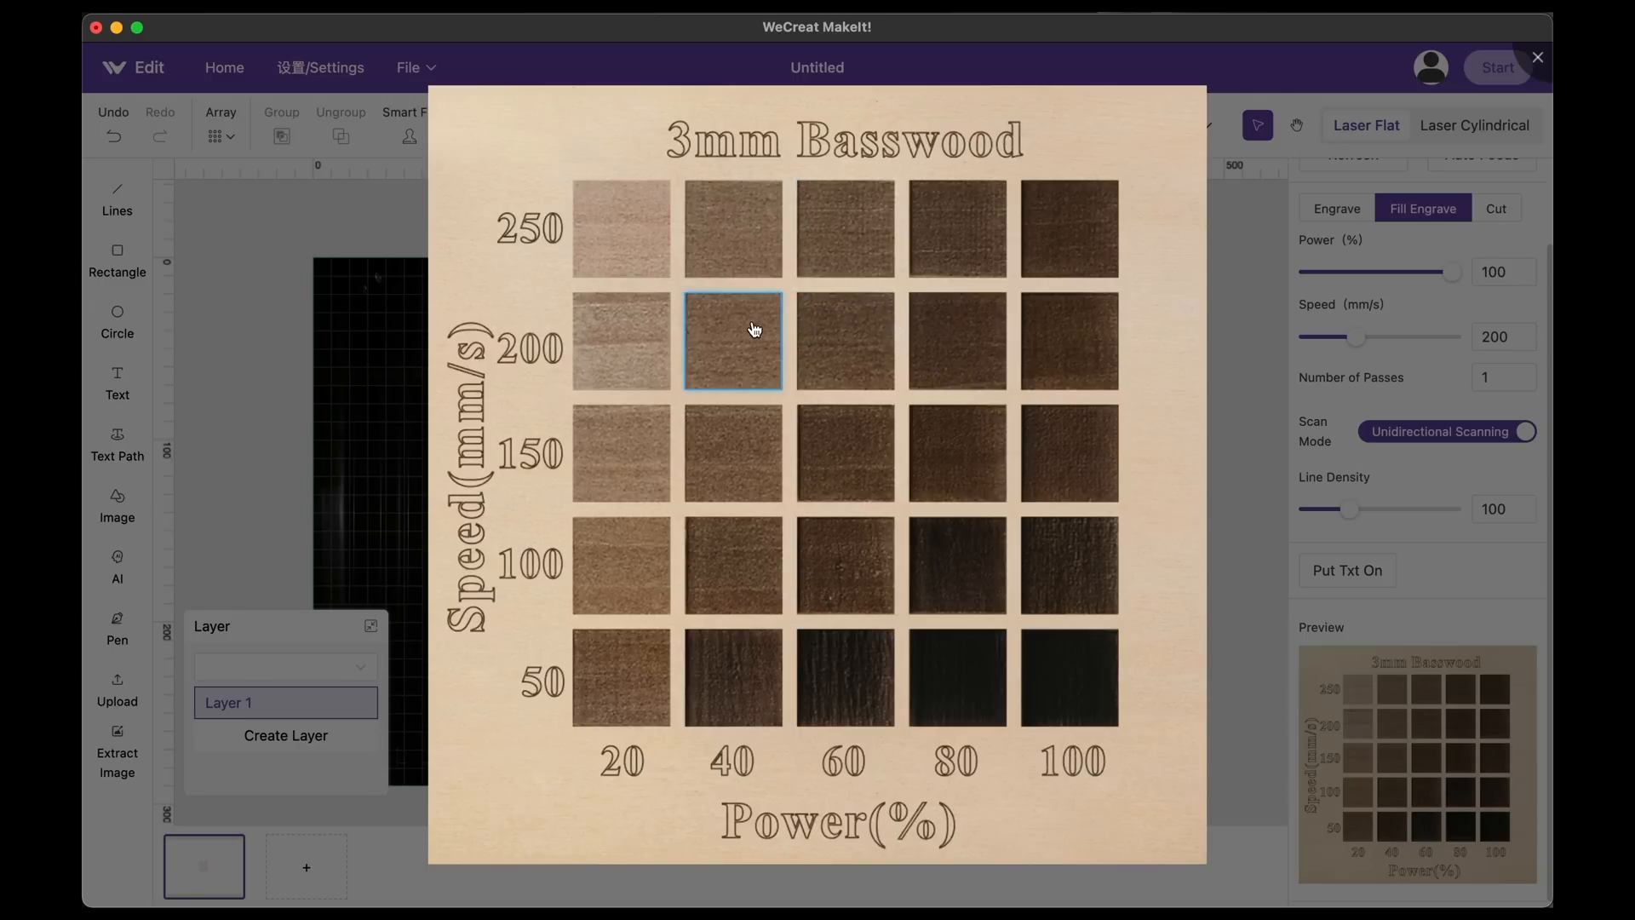
pyautogui.click(844, 228)
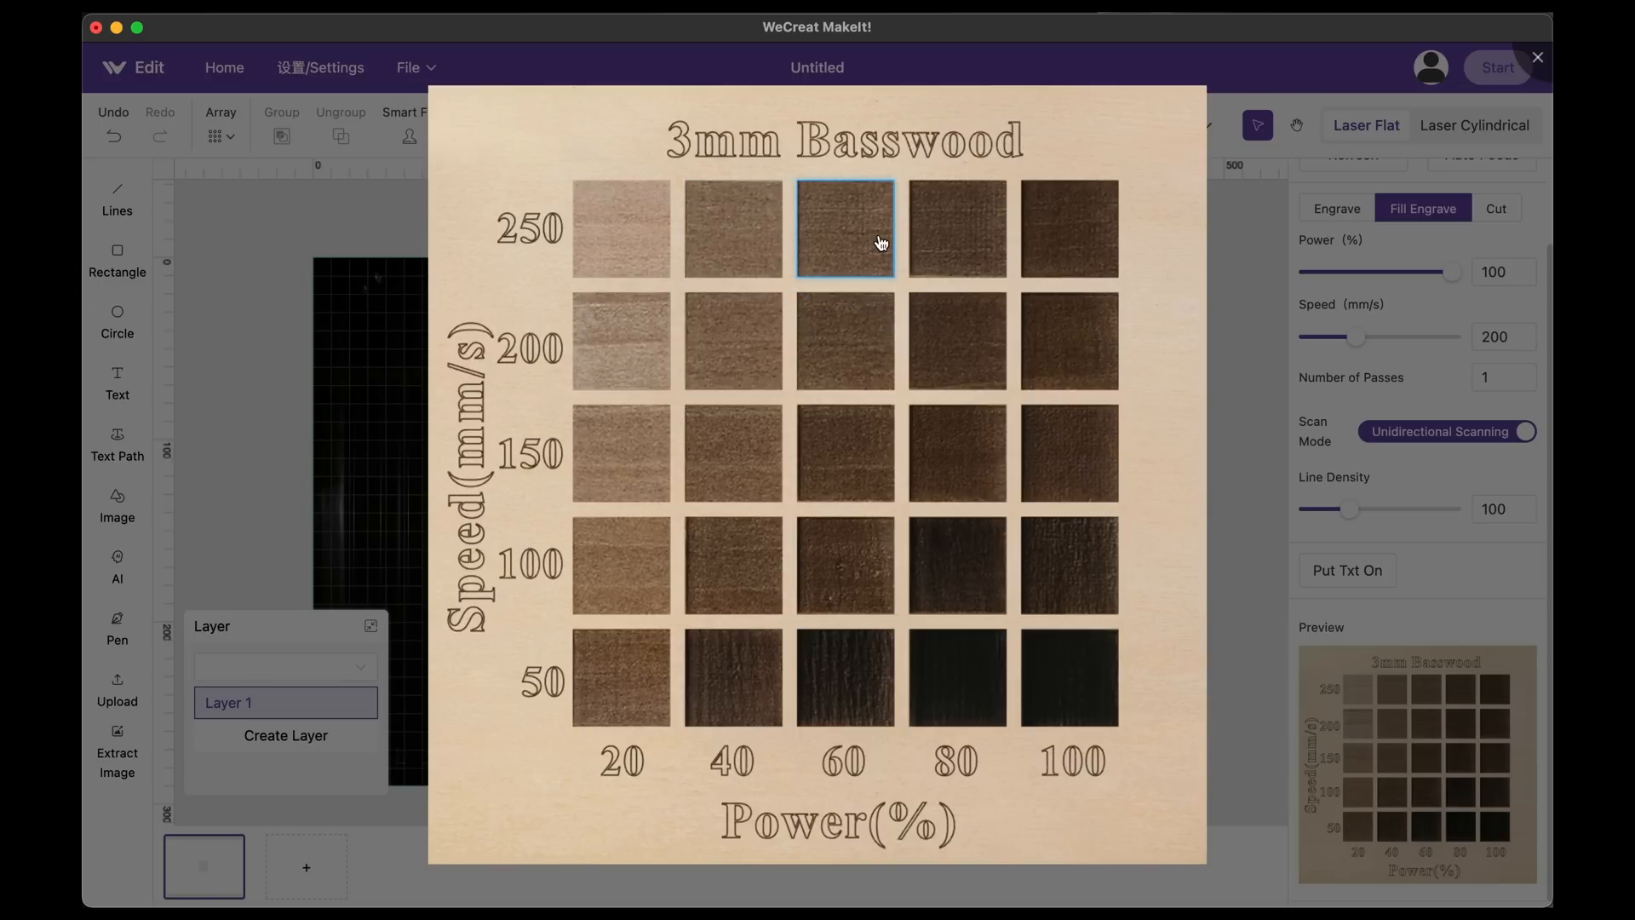
pyautogui.click(733, 341)
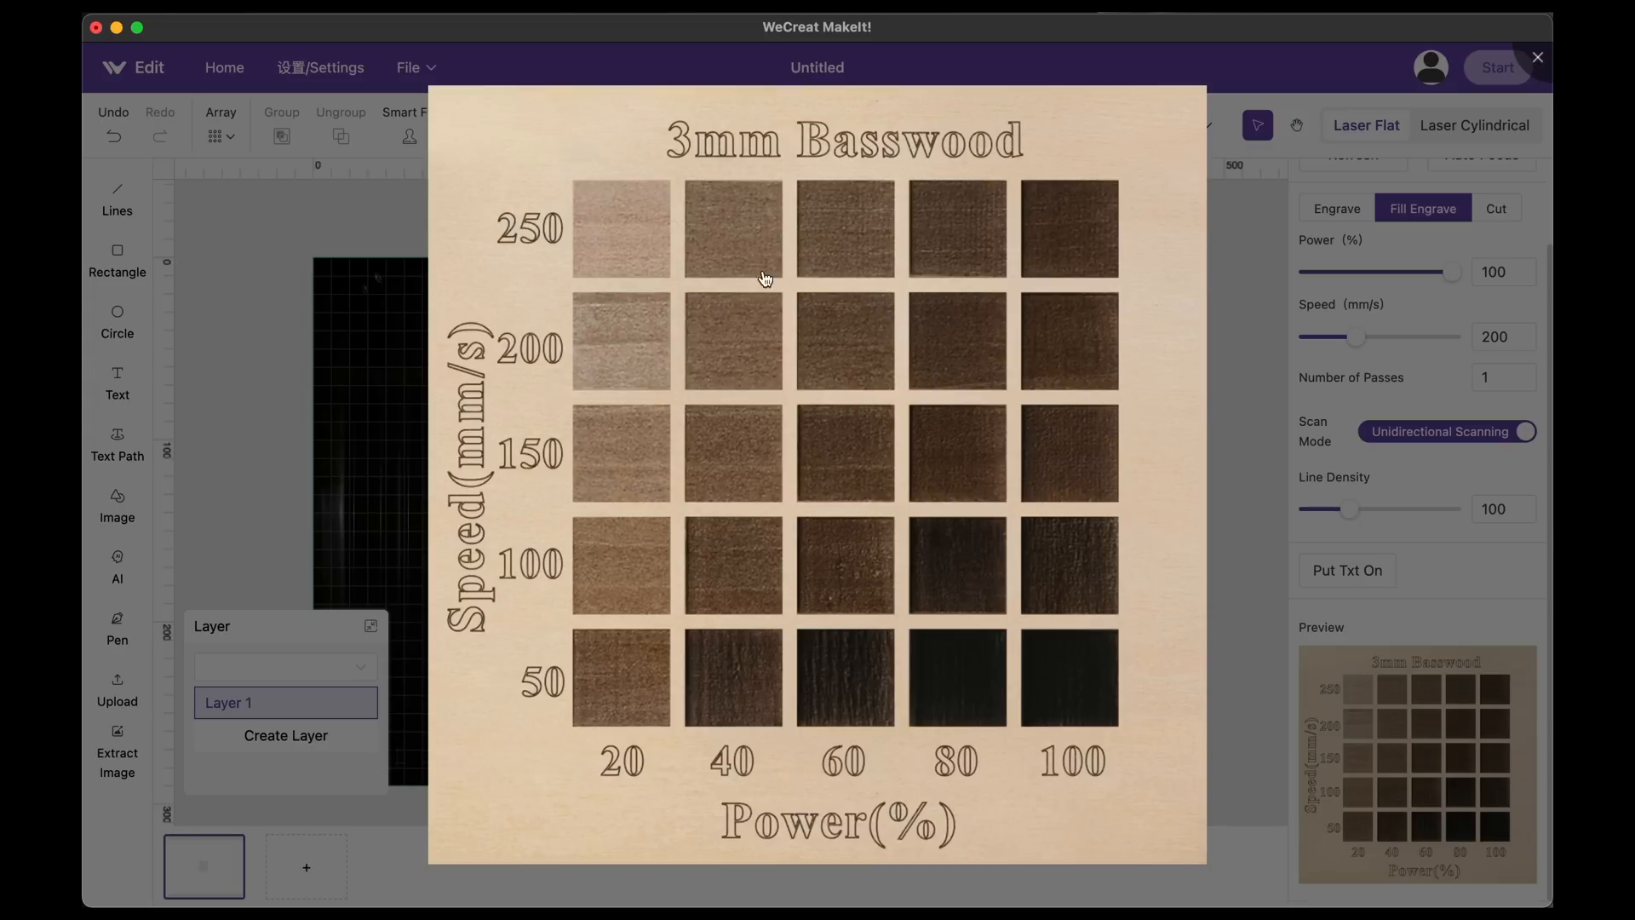
pyautogui.click(845, 228)
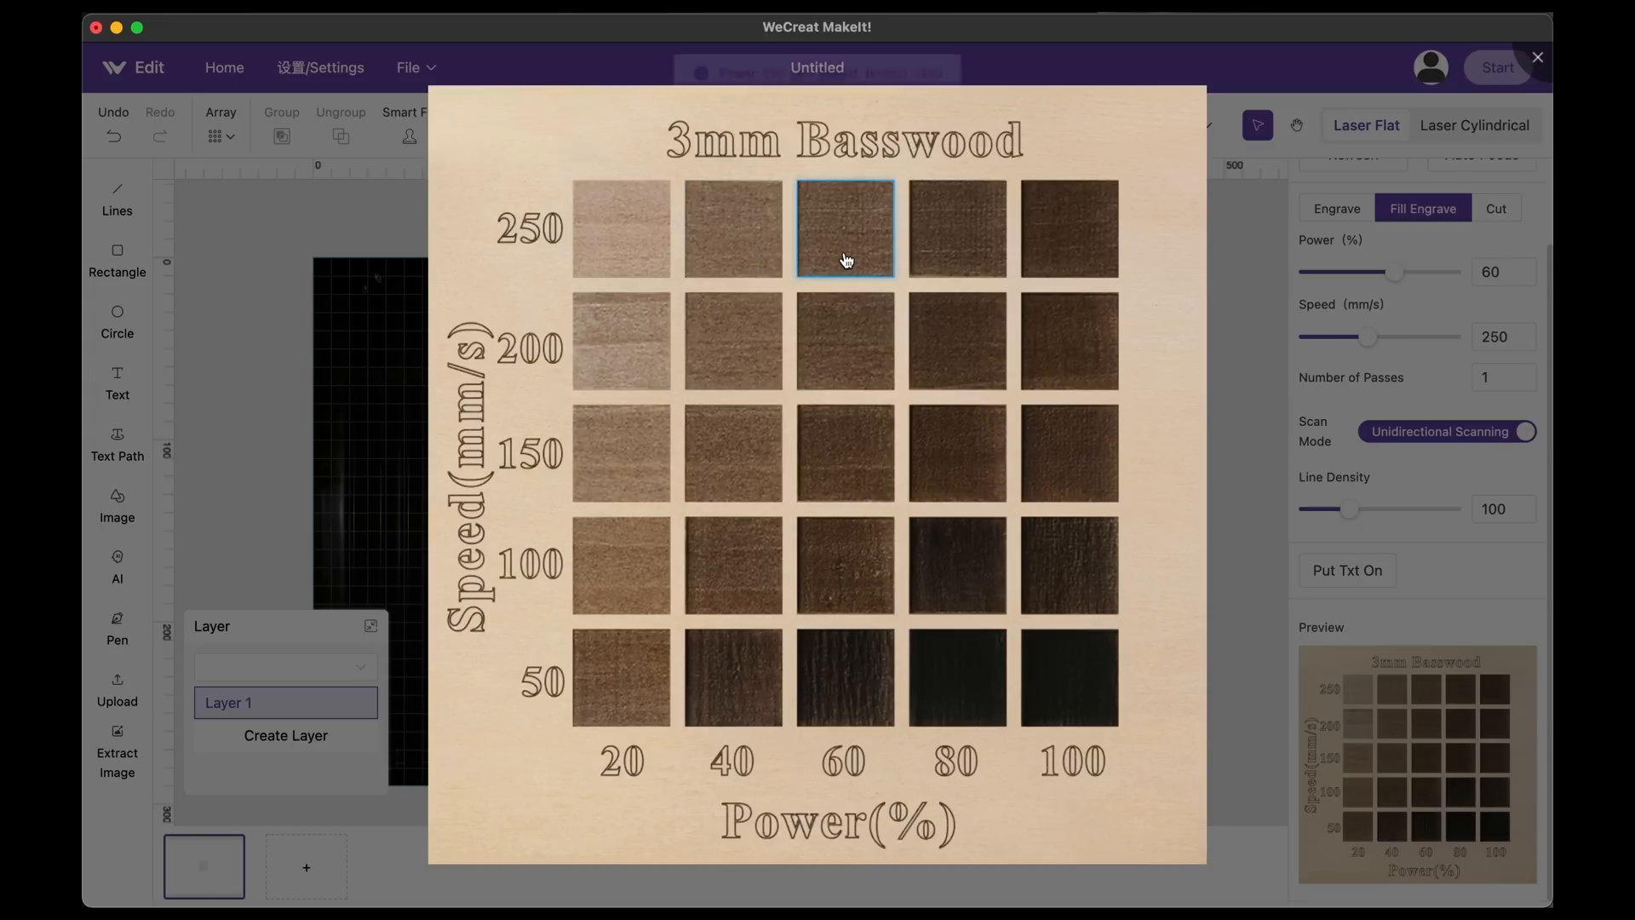
pyautogui.click(845, 229)
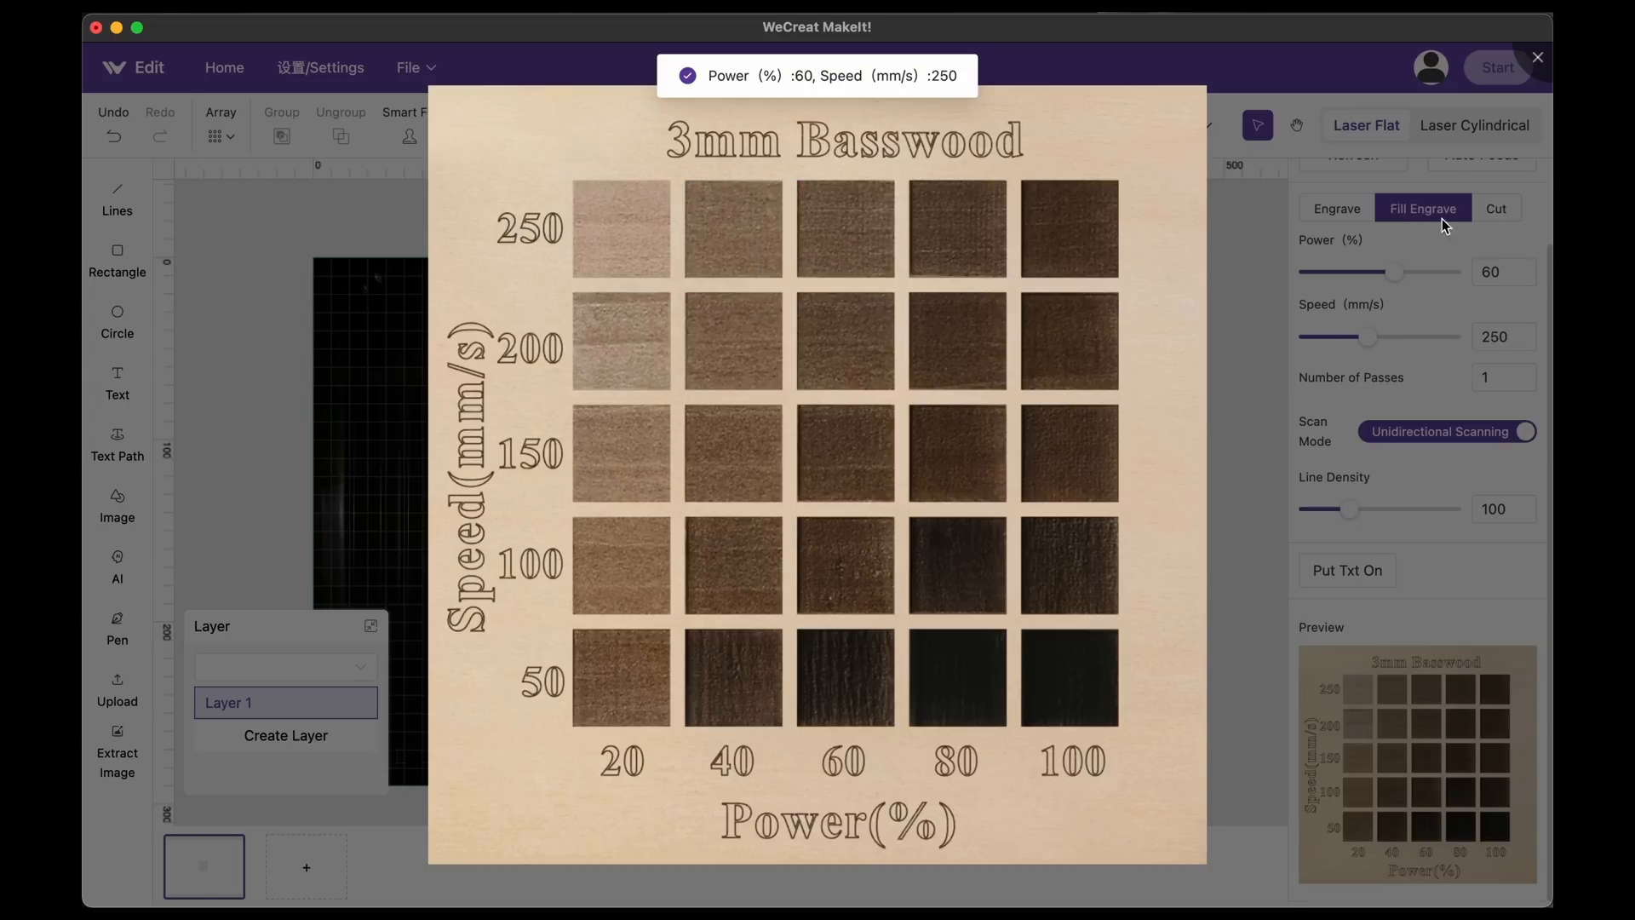
pyautogui.click(1537, 58)
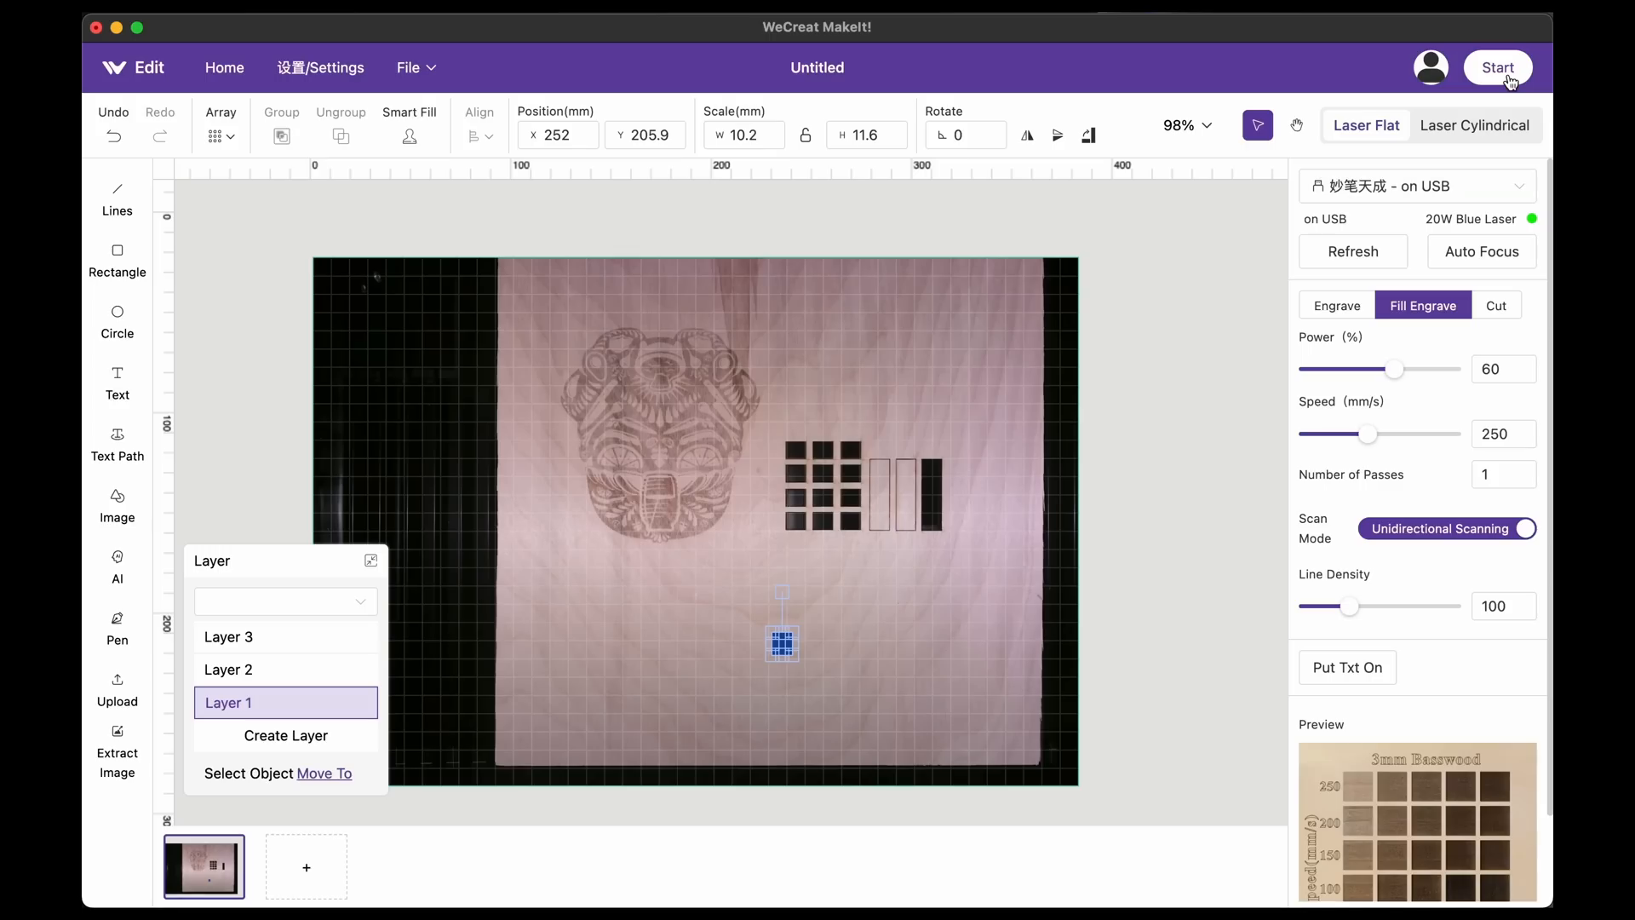
# Step: Start and send the square engraving job to the laser to await the machine's button press
pyautogui.click(1498, 66)
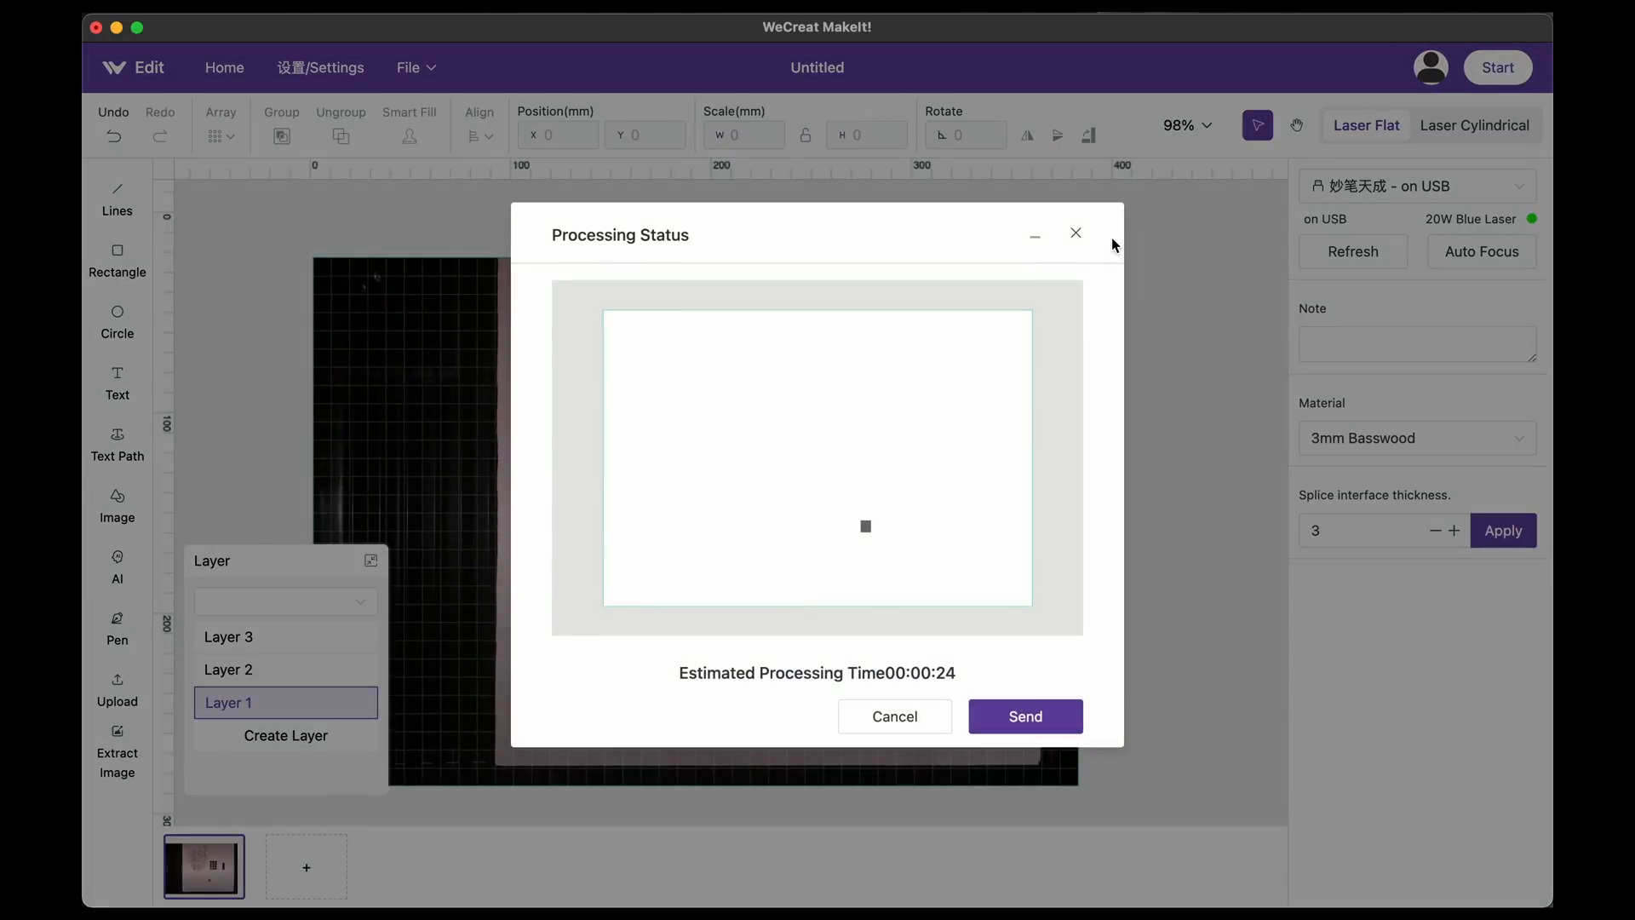
pyautogui.moveTo(951, 672)
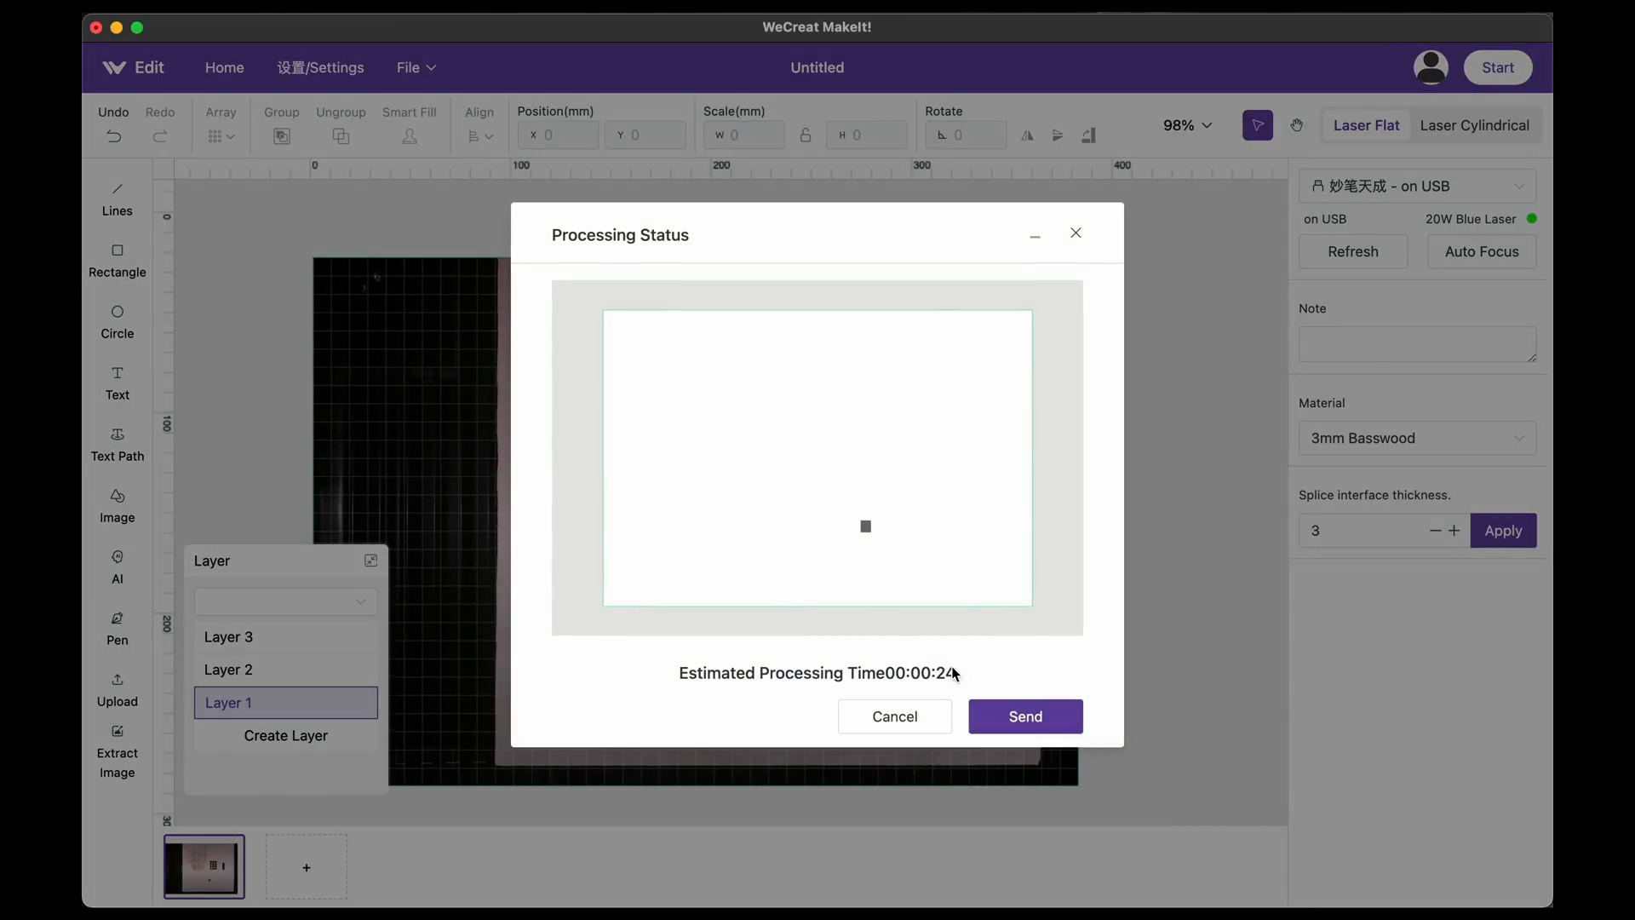
pyautogui.click(1024, 717)
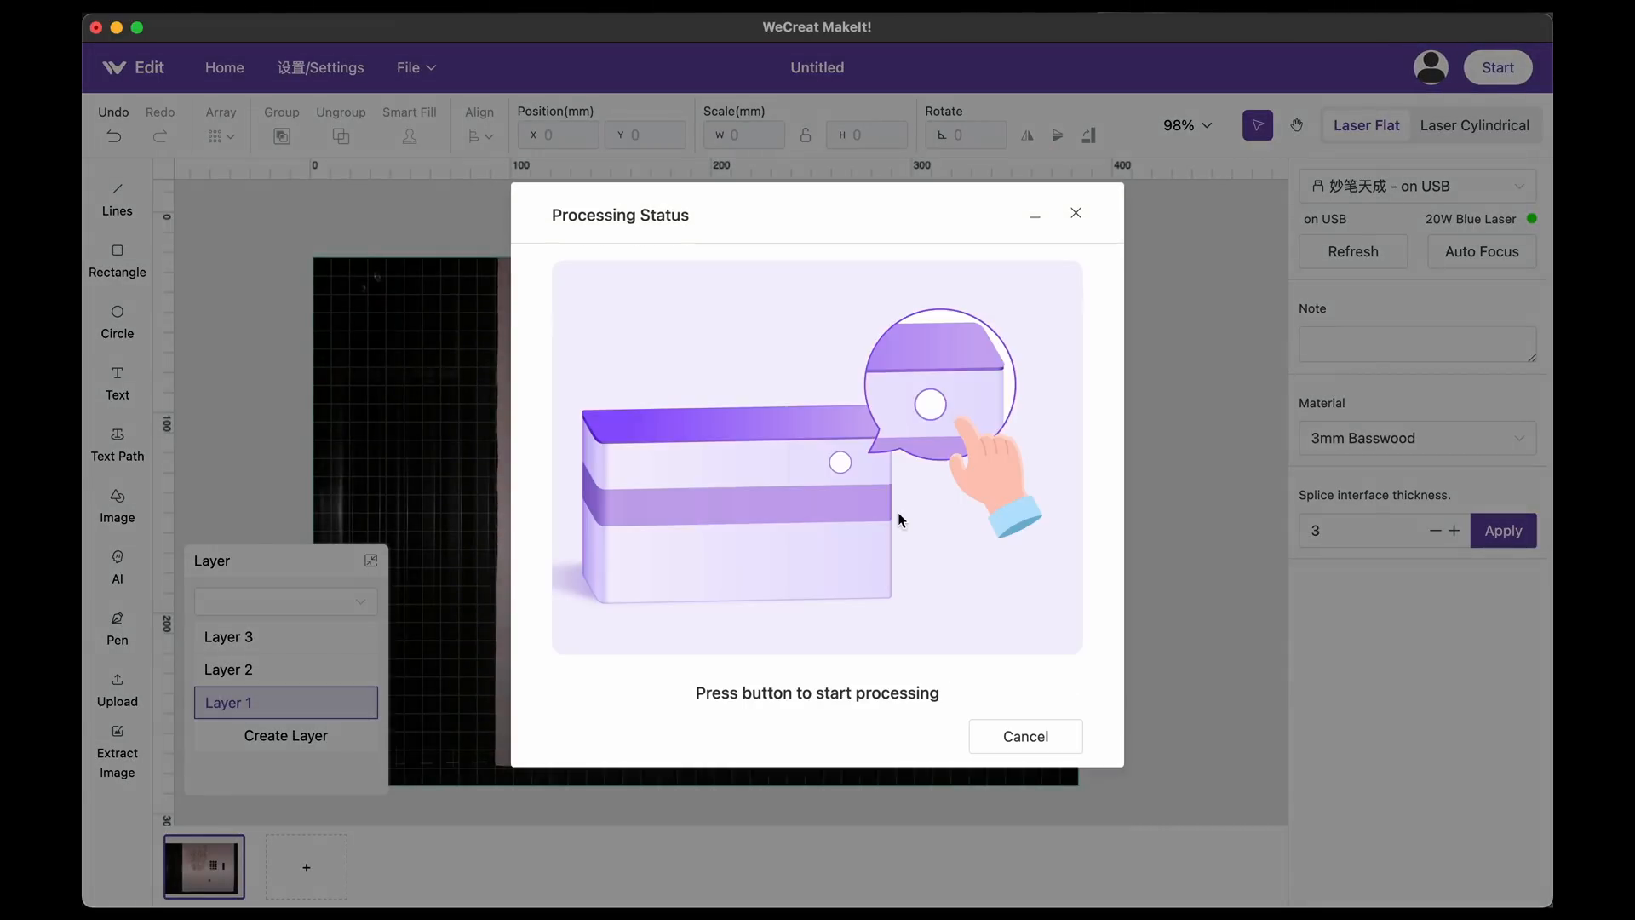